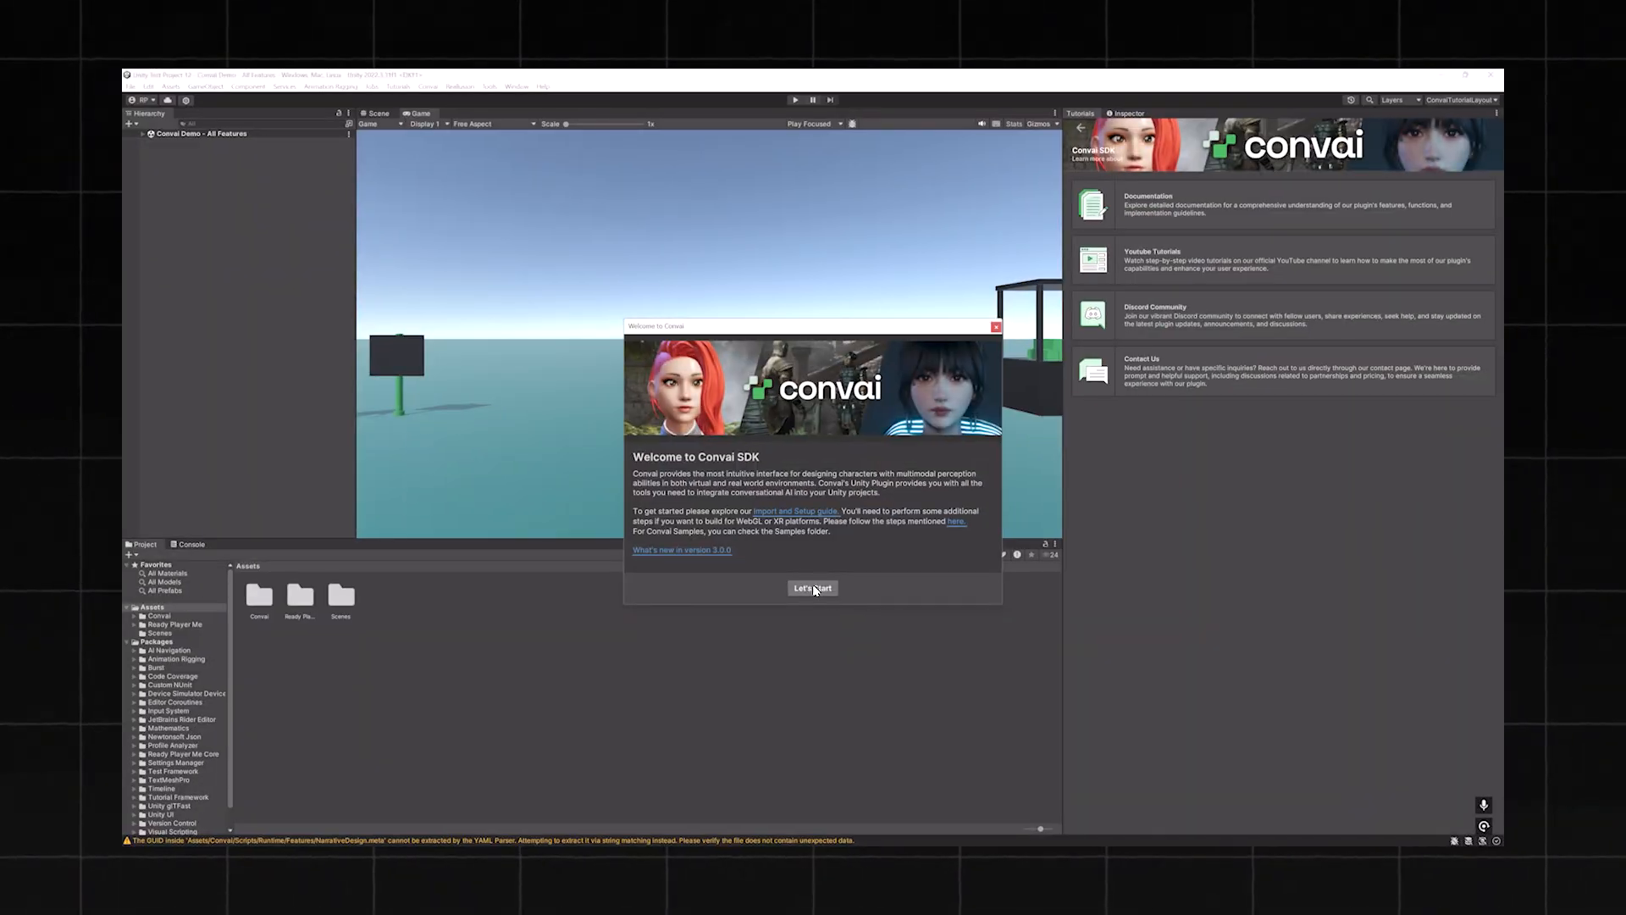
Dismiss the Convai SDK welcome and load GardenScene from Assets > Scenes > Garden
left_click(812, 588)
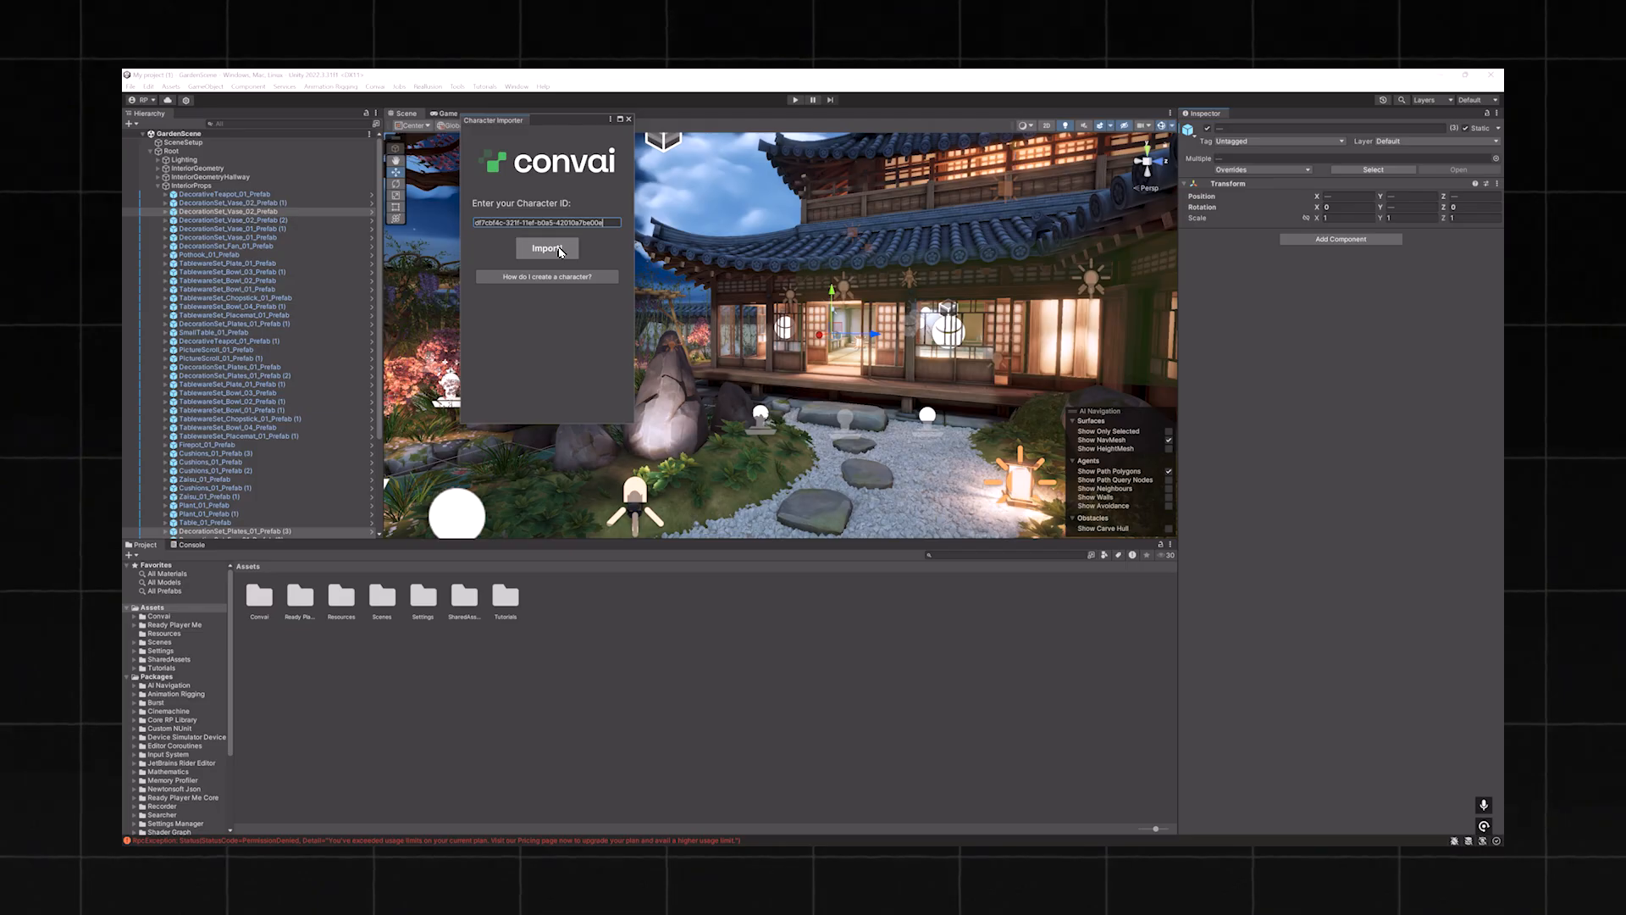
left_click(547, 247)
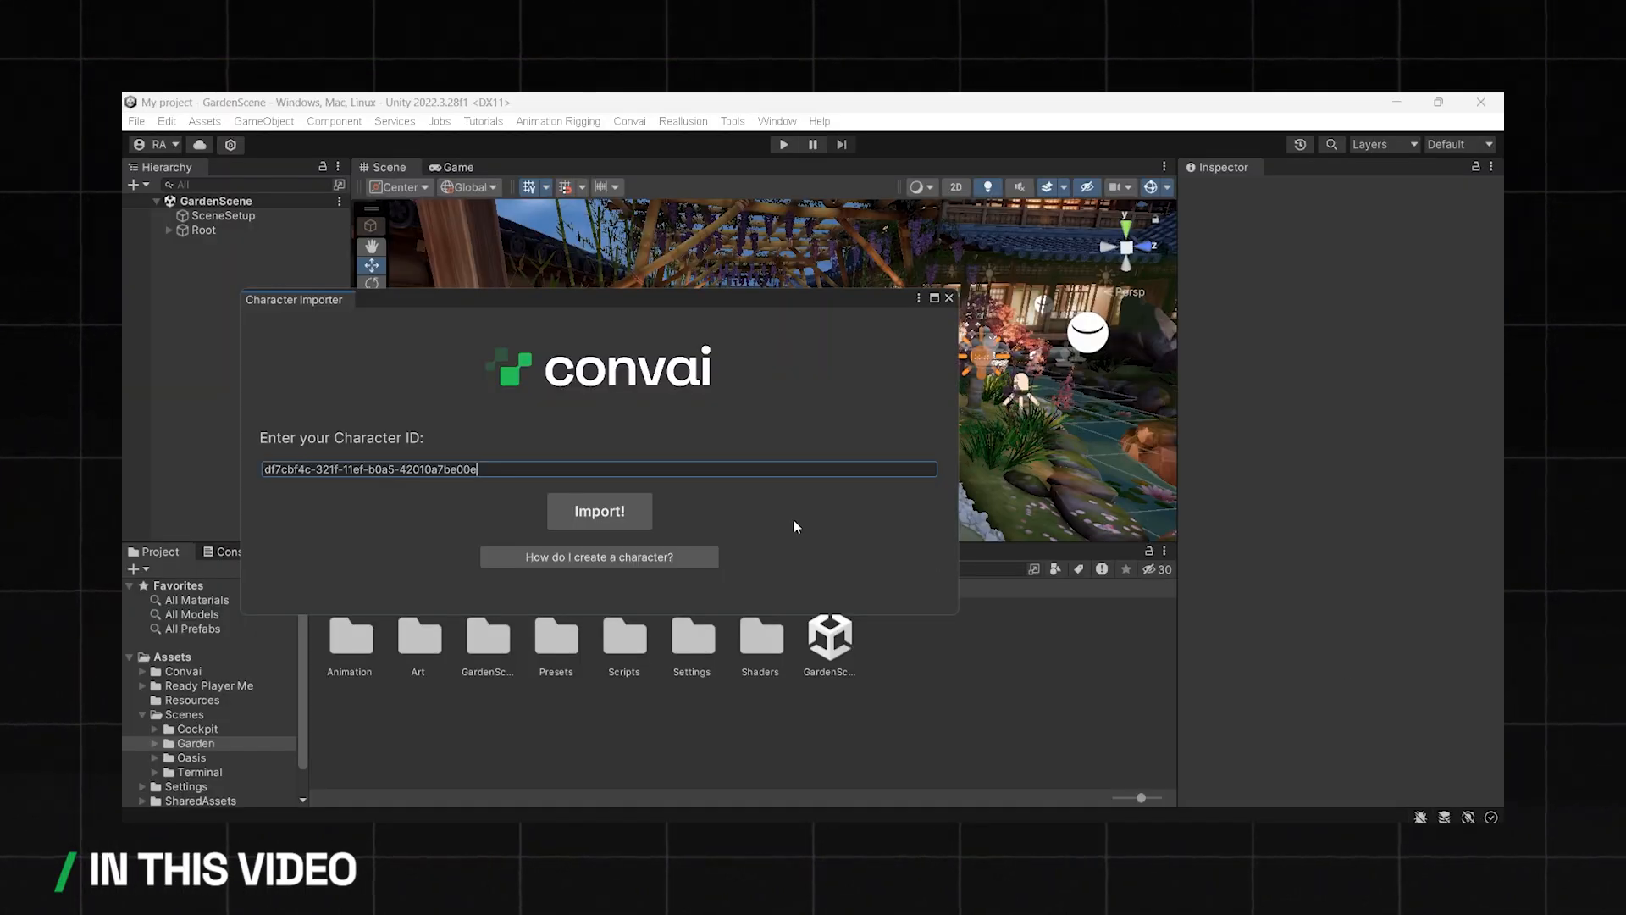
left_click(599, 510)
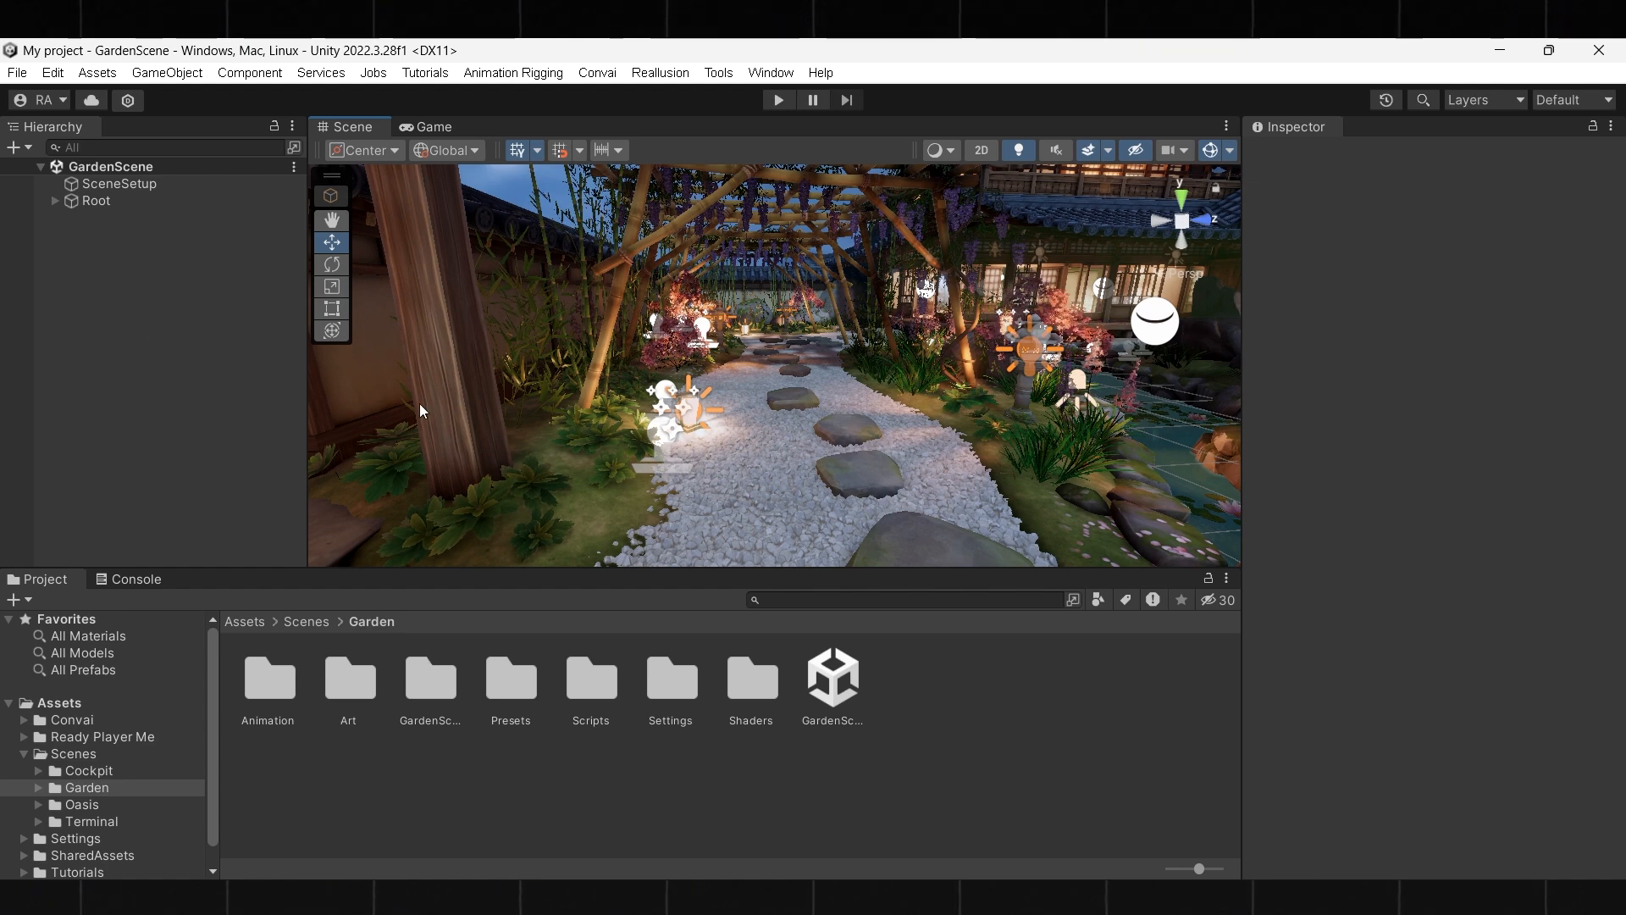
mouse_move(249, 361)
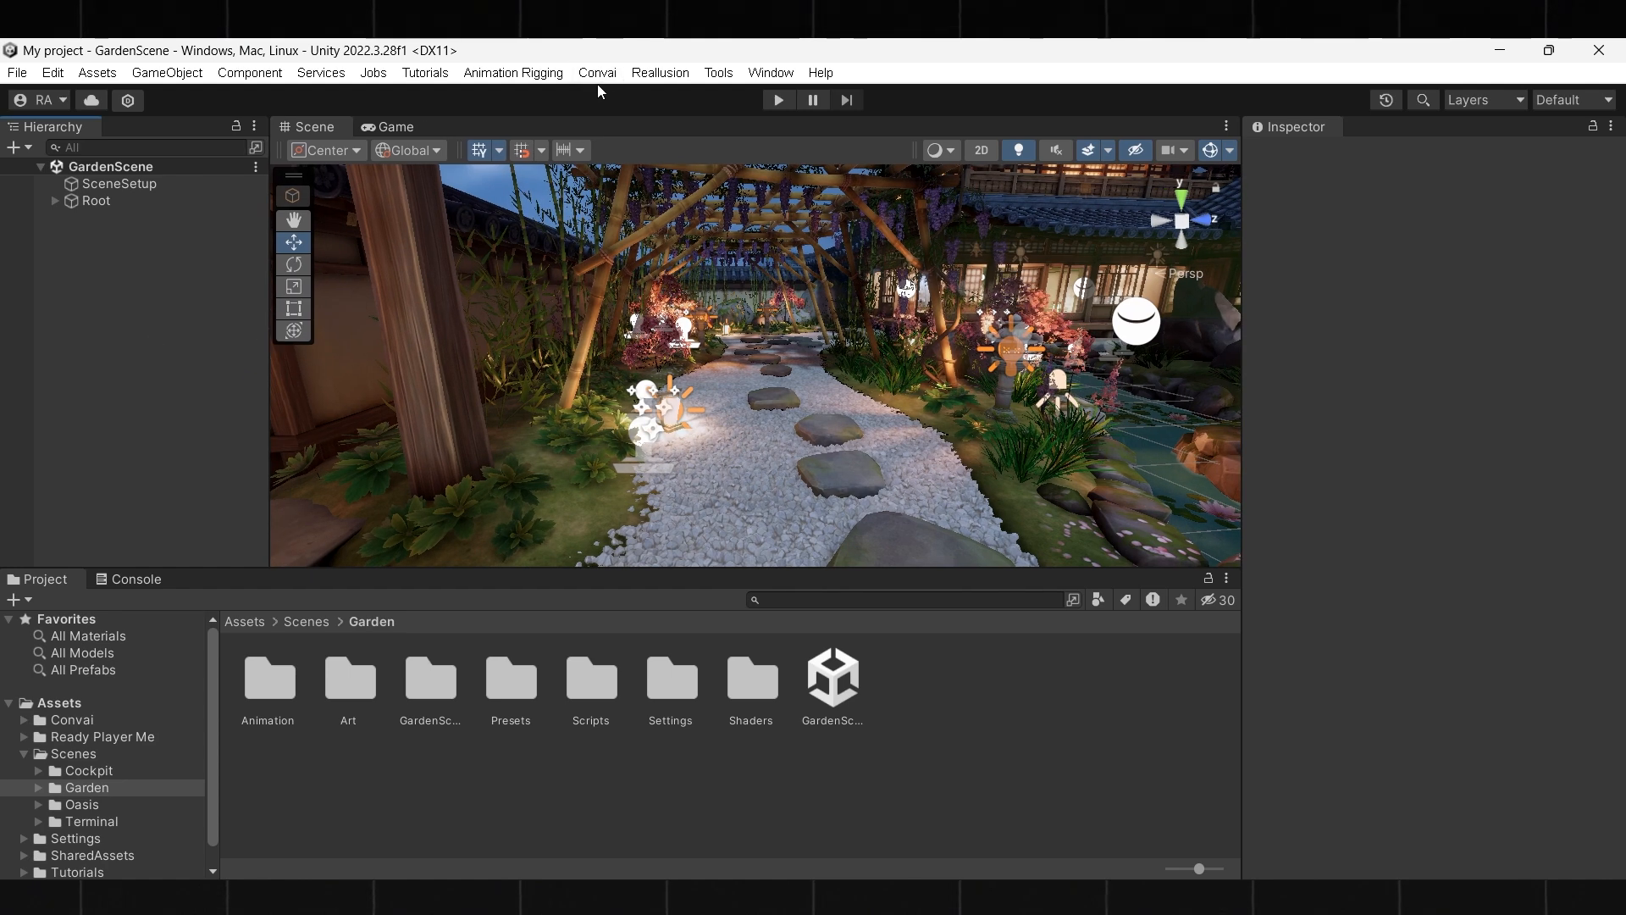
Load the Convai API key via Convai Setup and confirm the success message
left_click(596, 73)
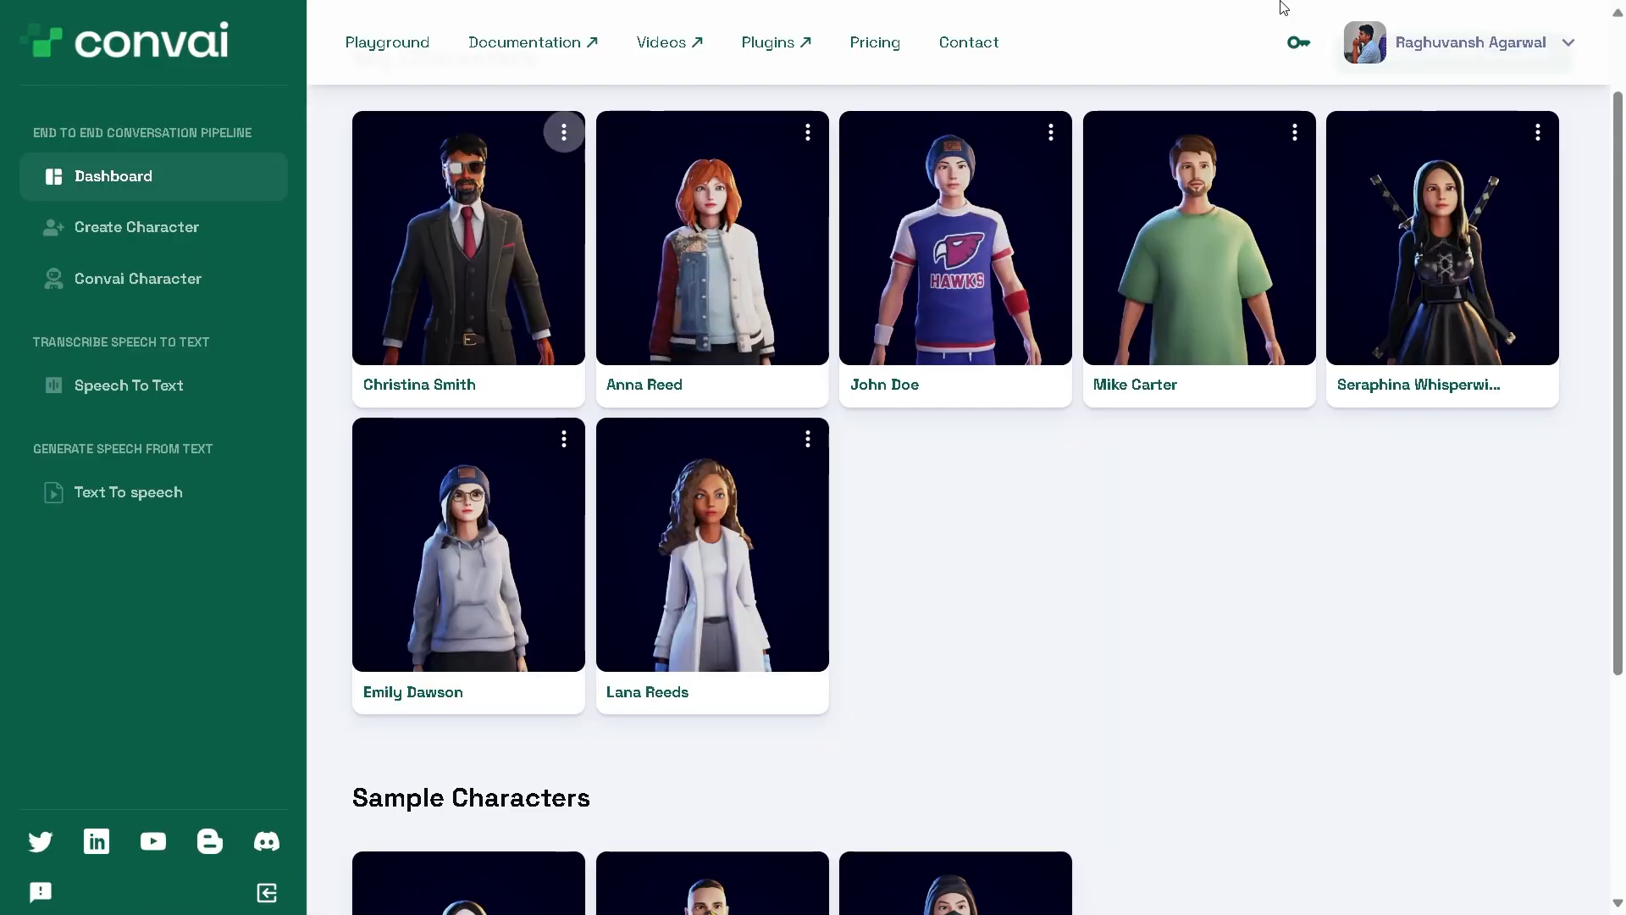
scroll("down", 3)
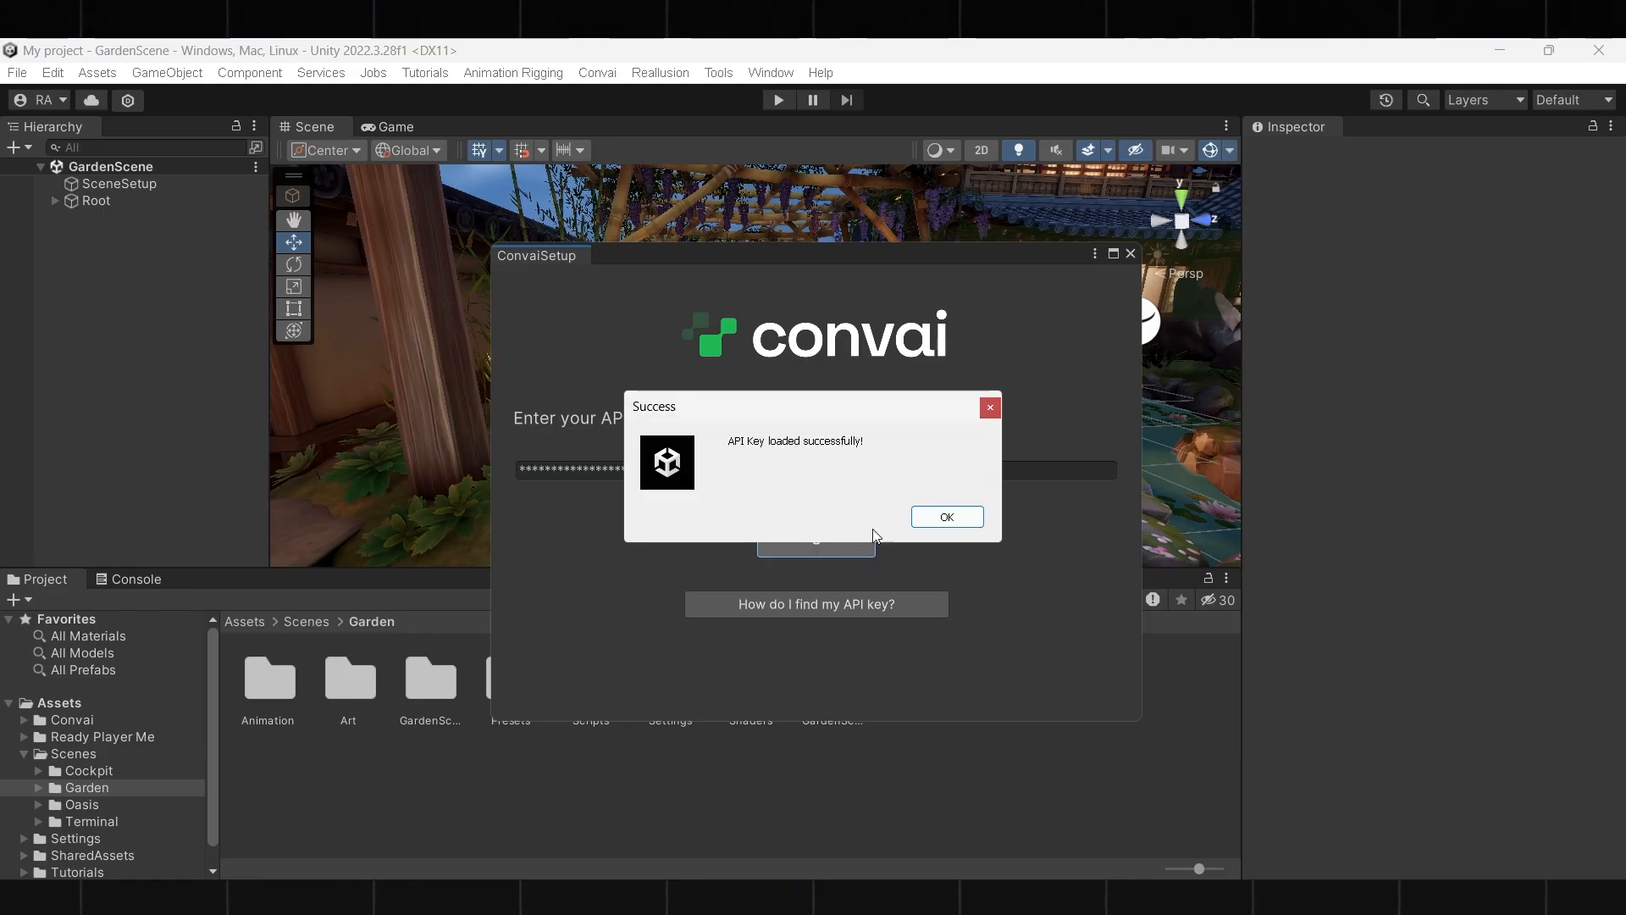
left_click(945, 517)
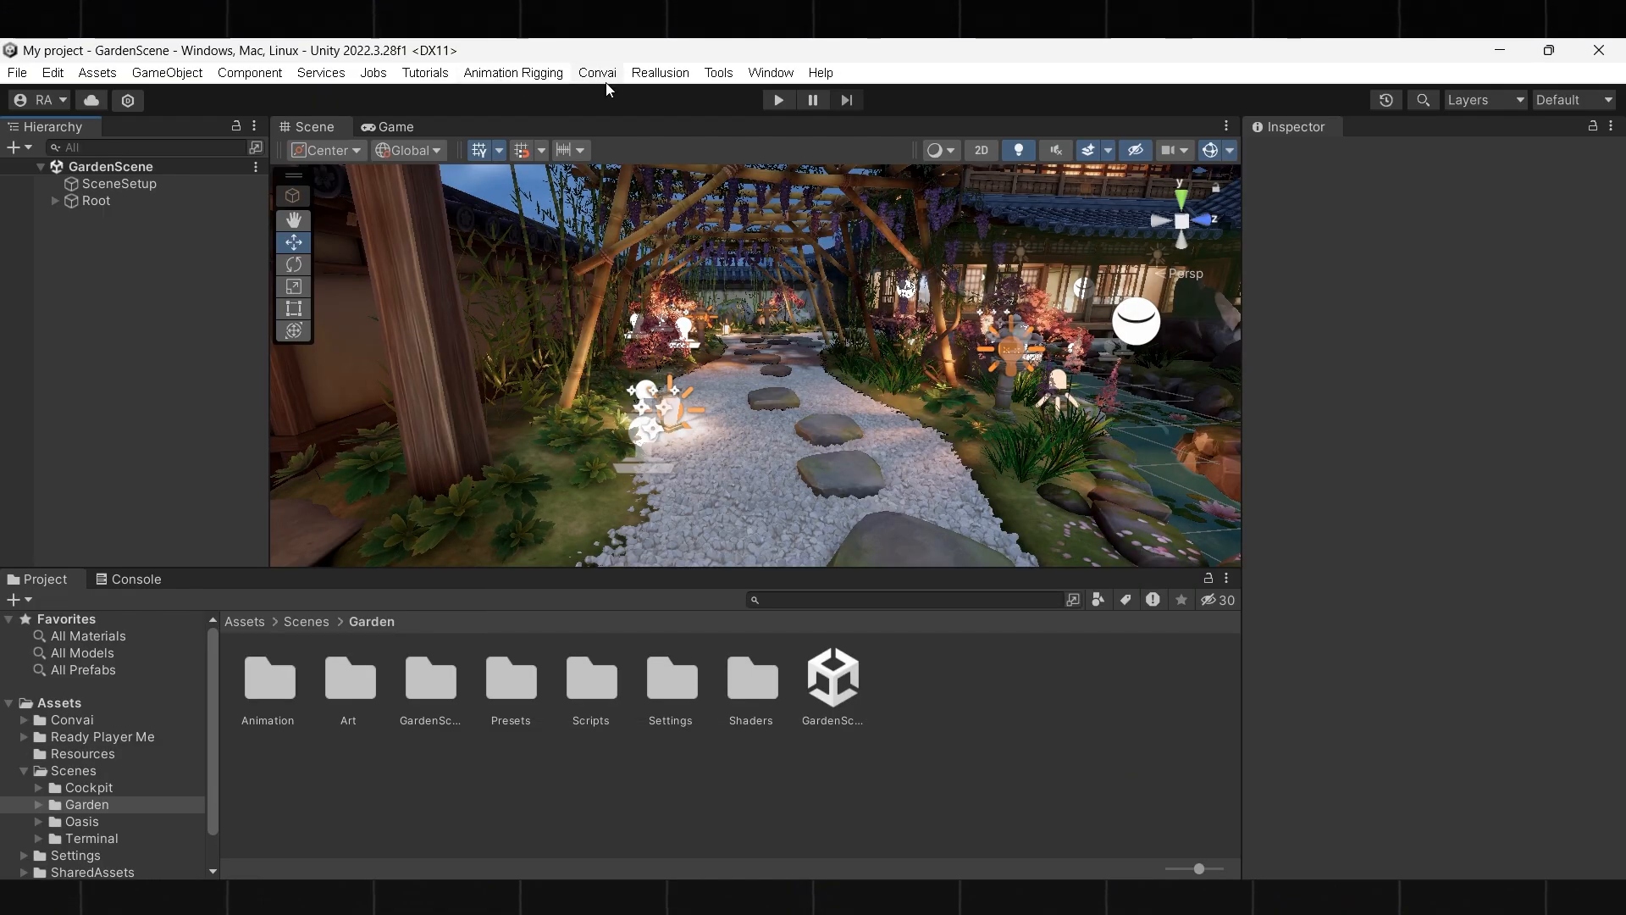
Import Christina Smith by character ID through the Convai Character Importer
left_click(597, 72)
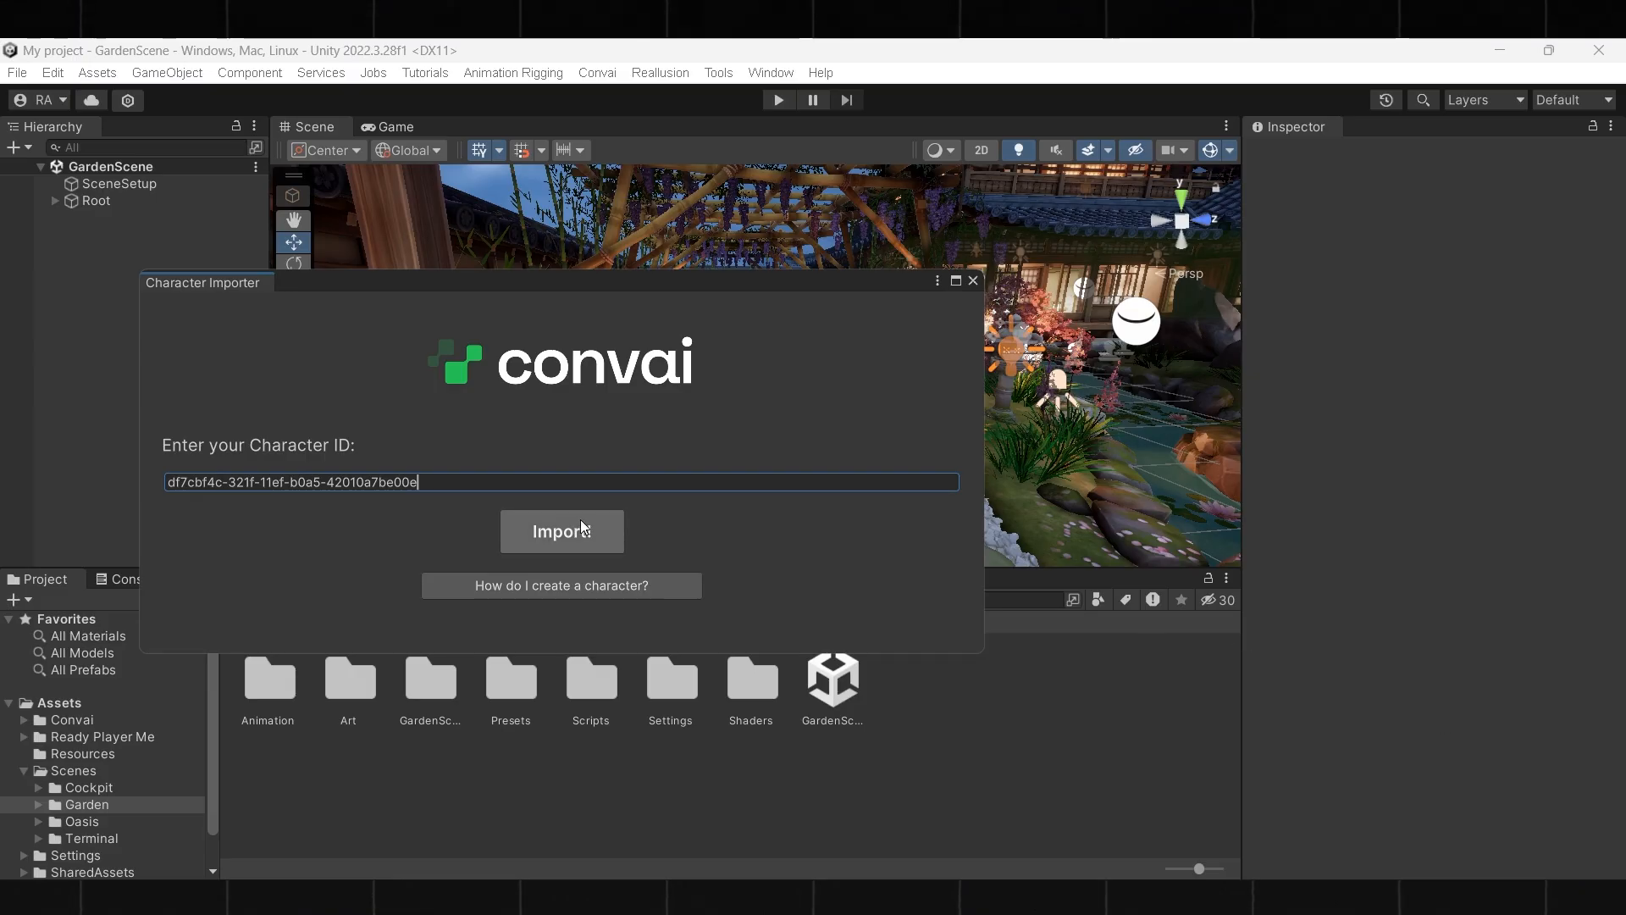
left_click(560, 530)
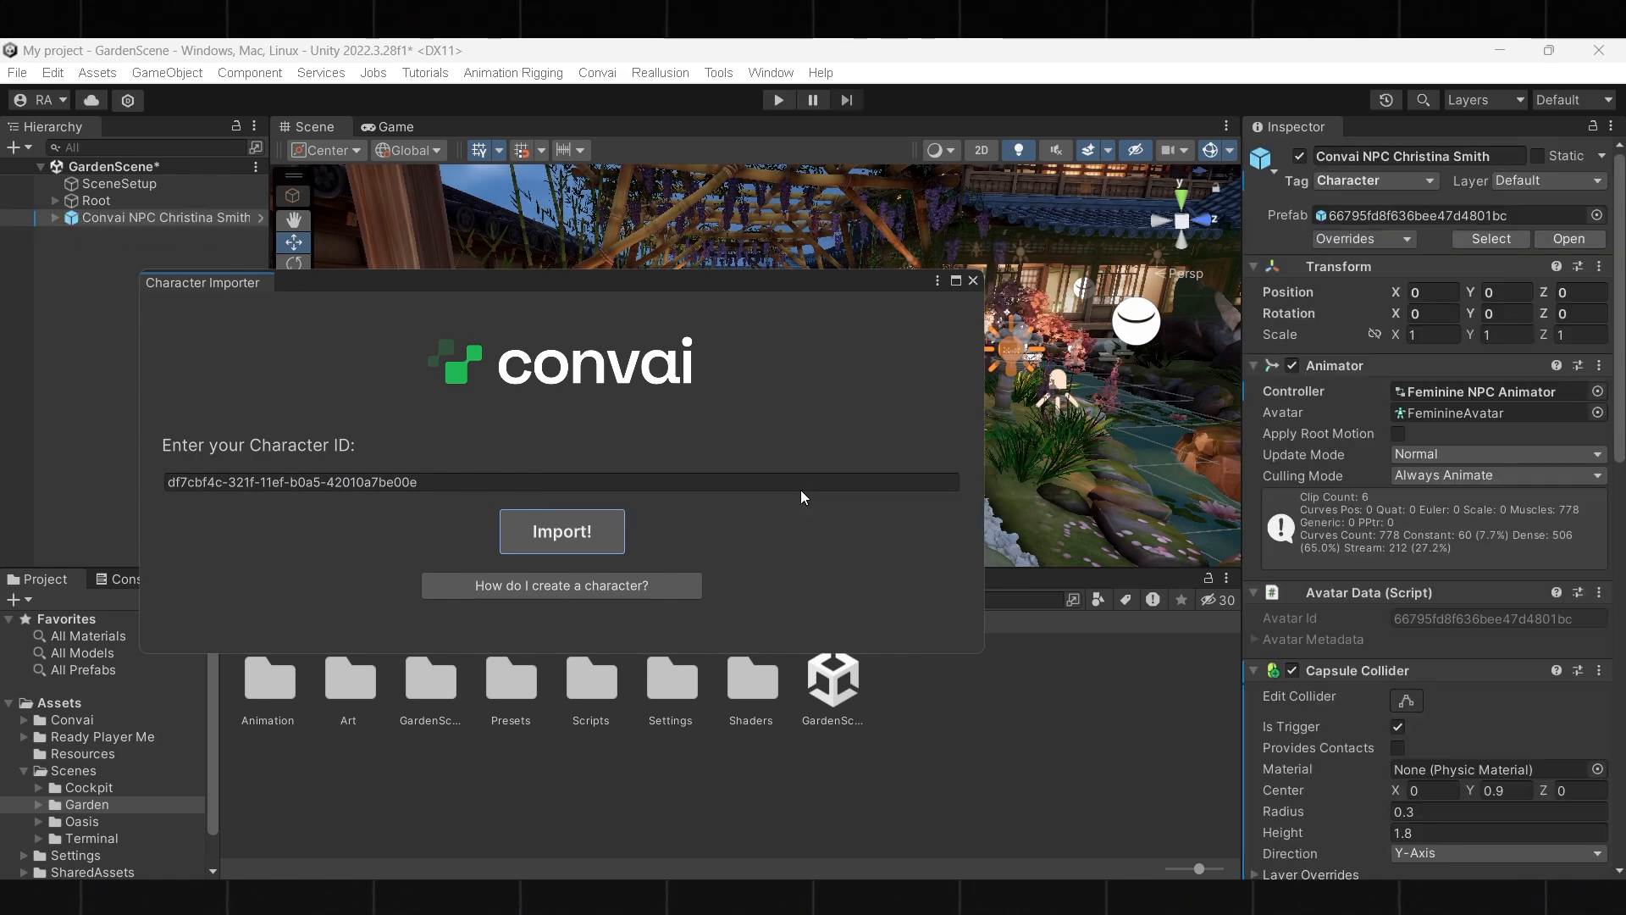
left_click(560, 530)
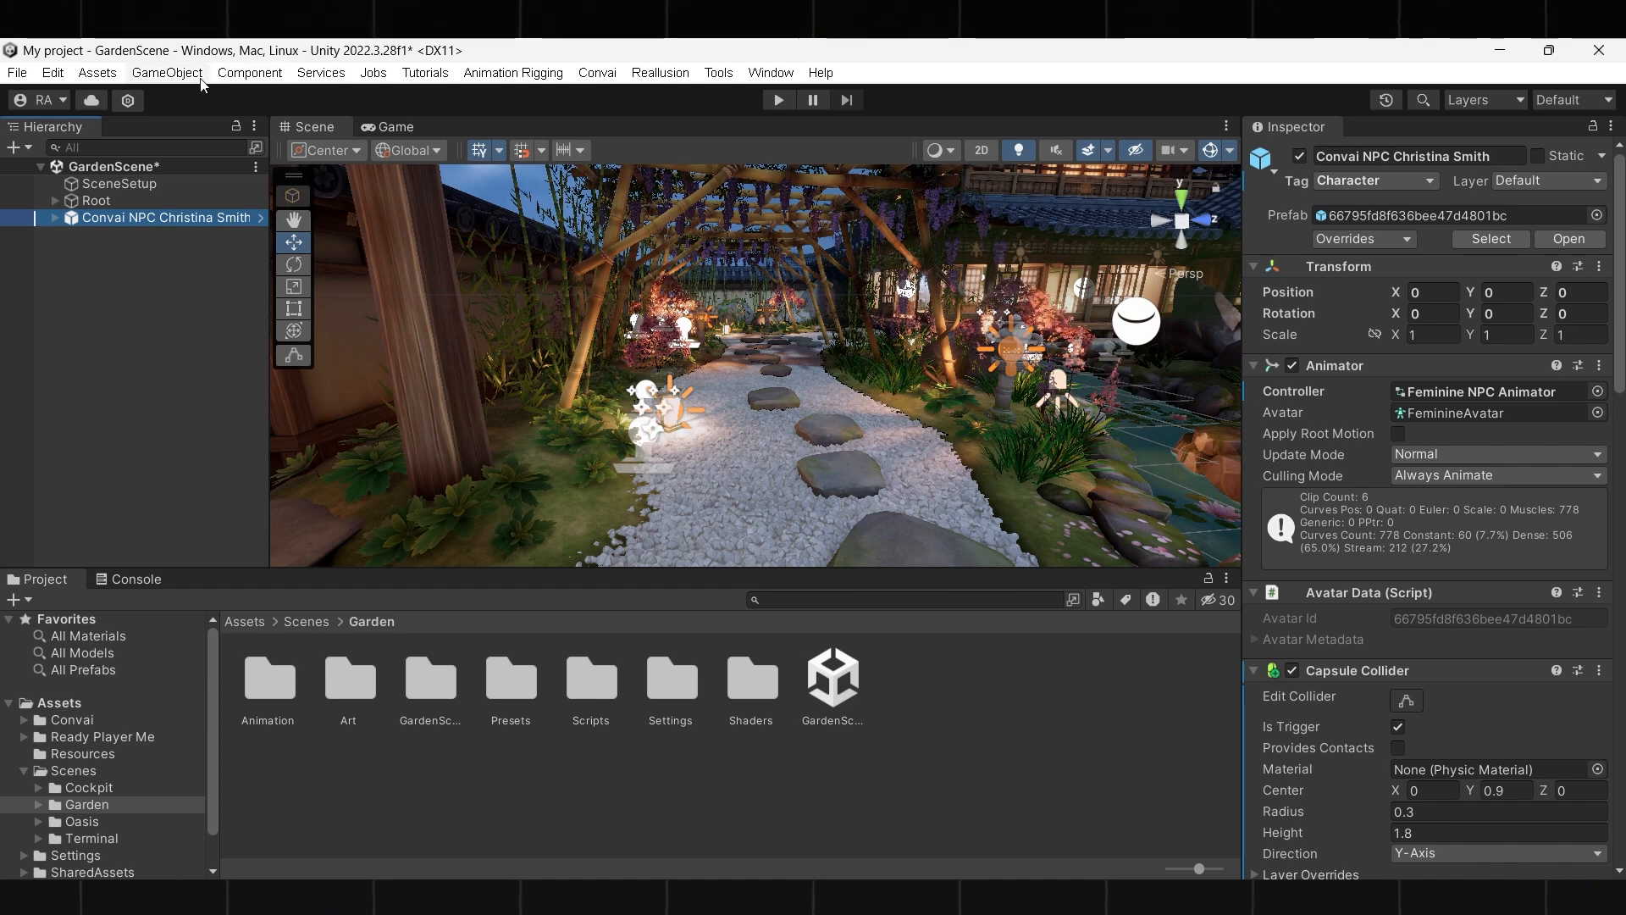
Position the NPC and add the Convai Essentials prefab to the Hierarchy
left_click(168, 73)
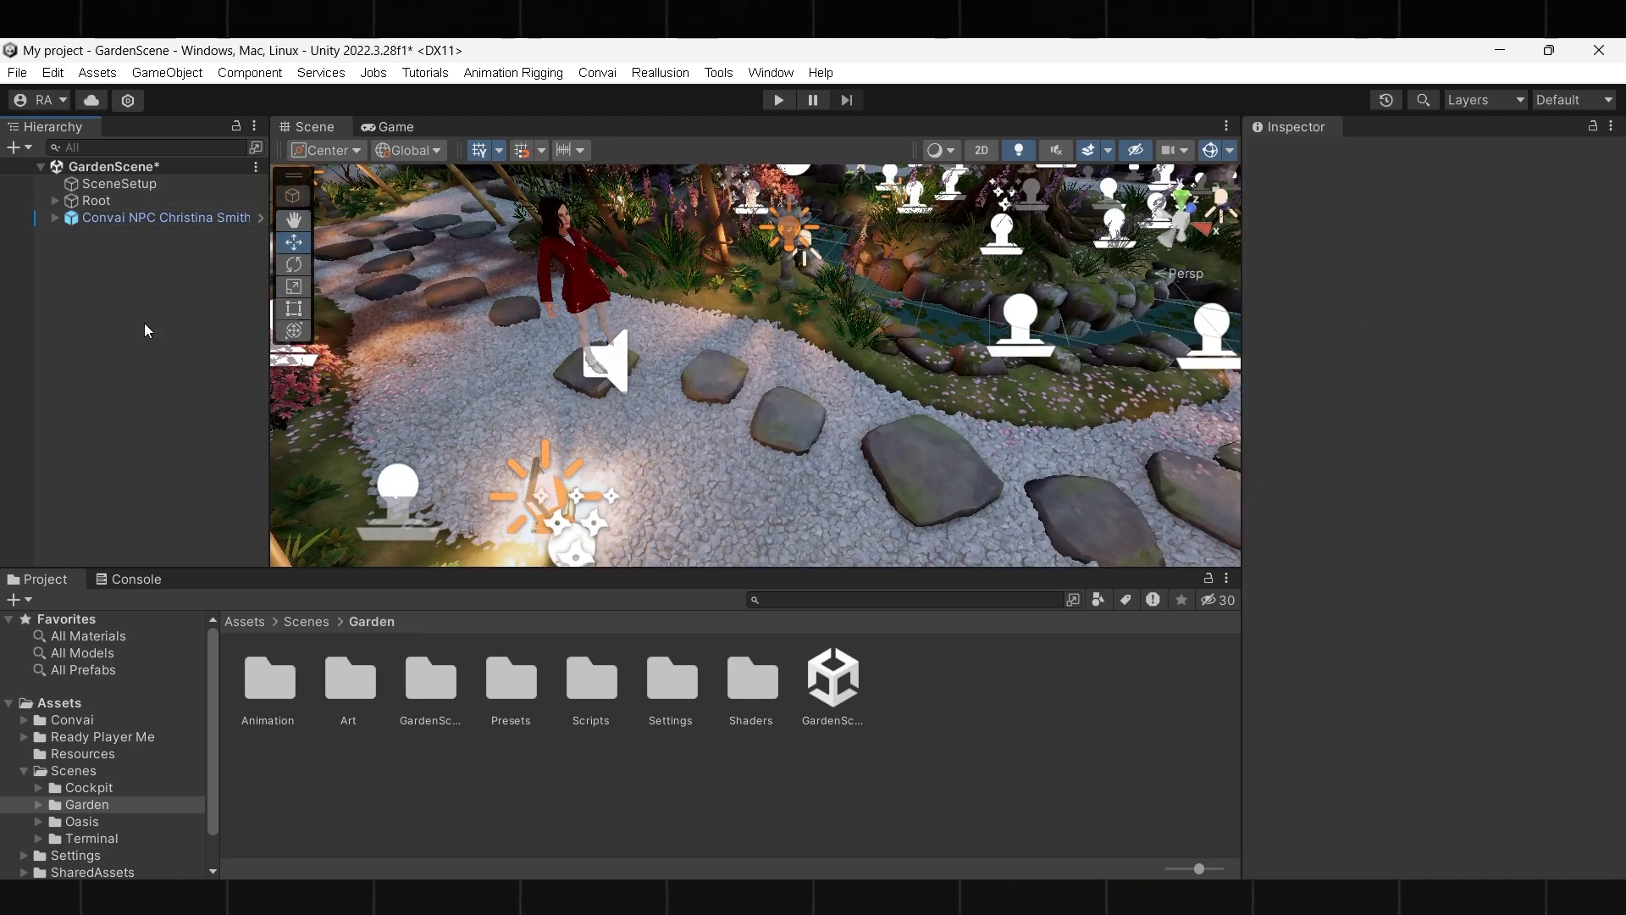
left_click(22, 720)
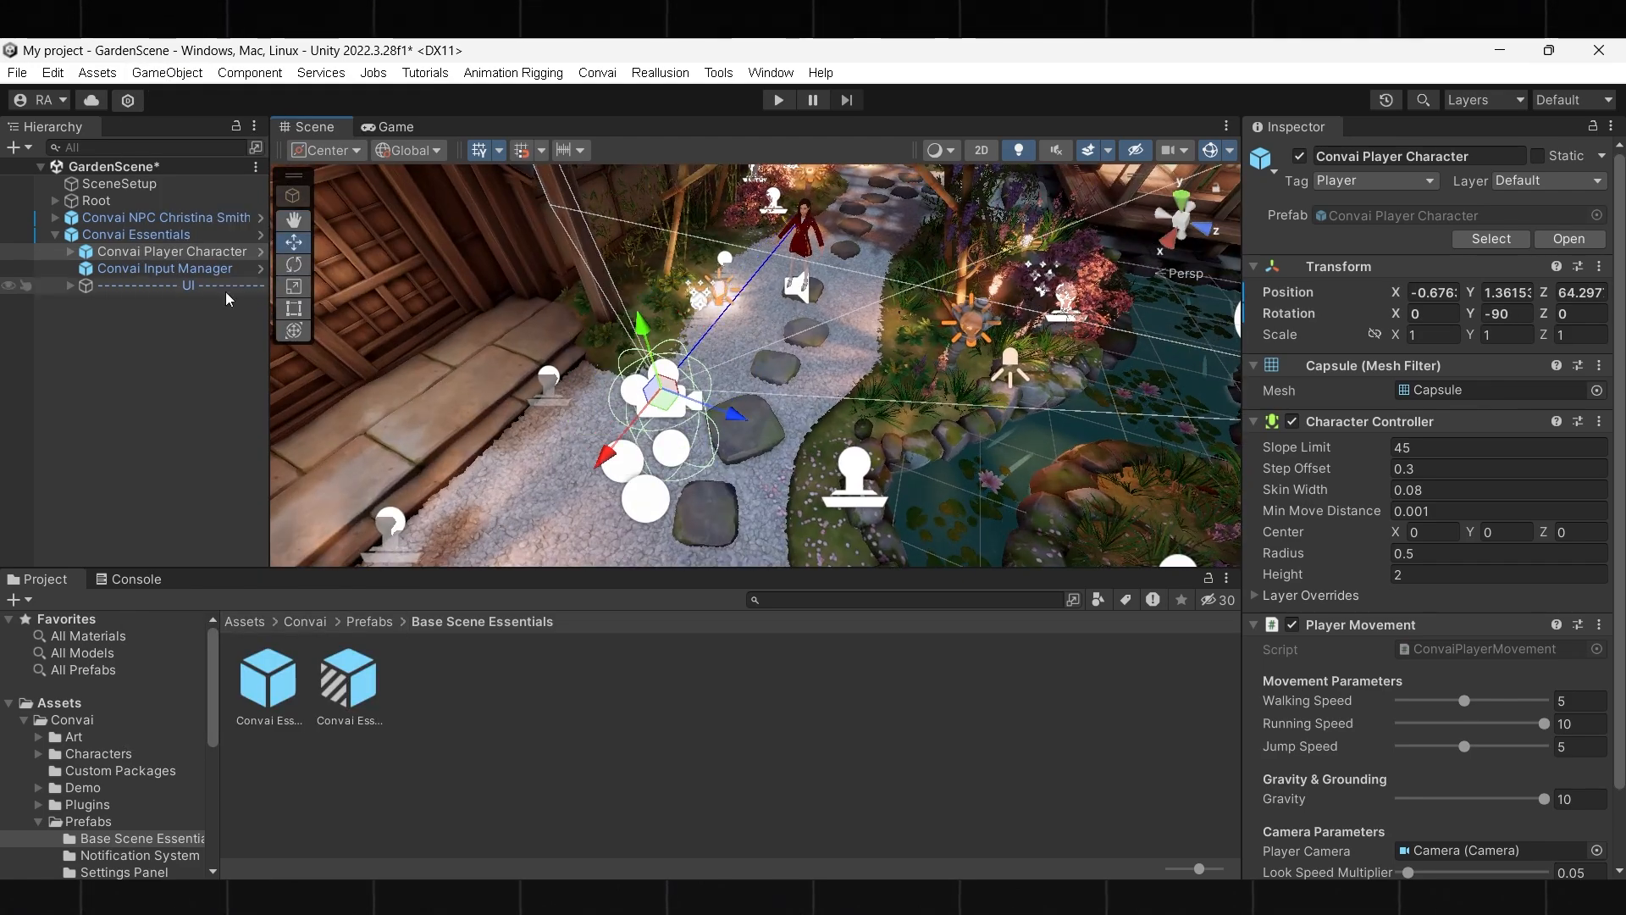
left_click(166, 219)
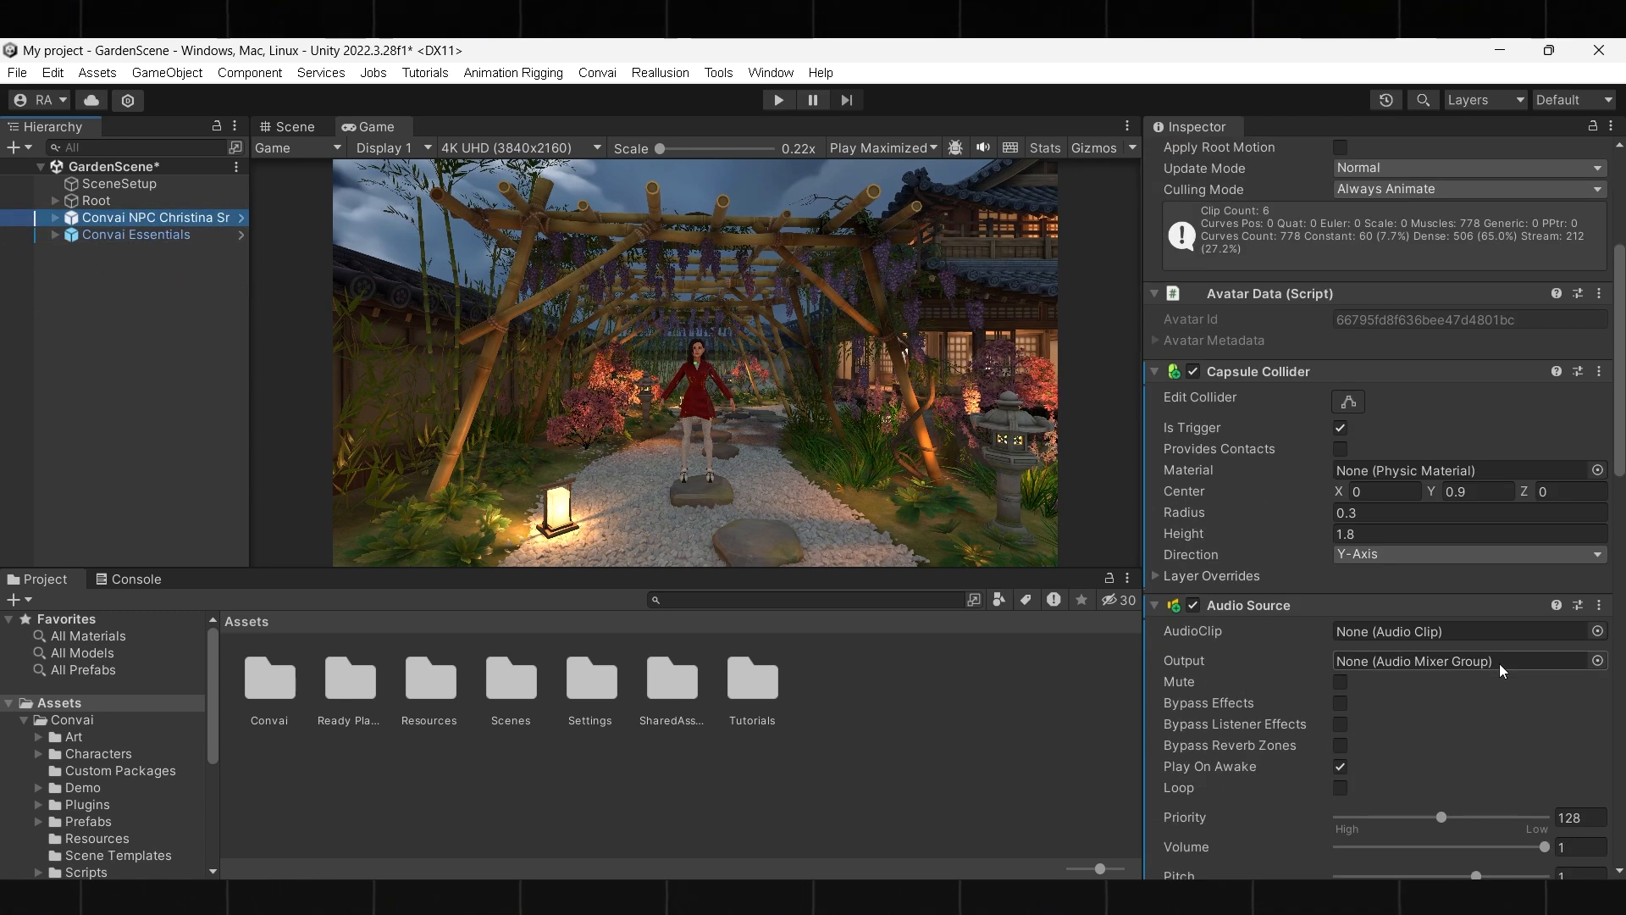
Add Lip Sync, Head & Eye Tracking and Eye Blinking to Christina Smith, with AR Kit blendshapes
scroll("down", 3)
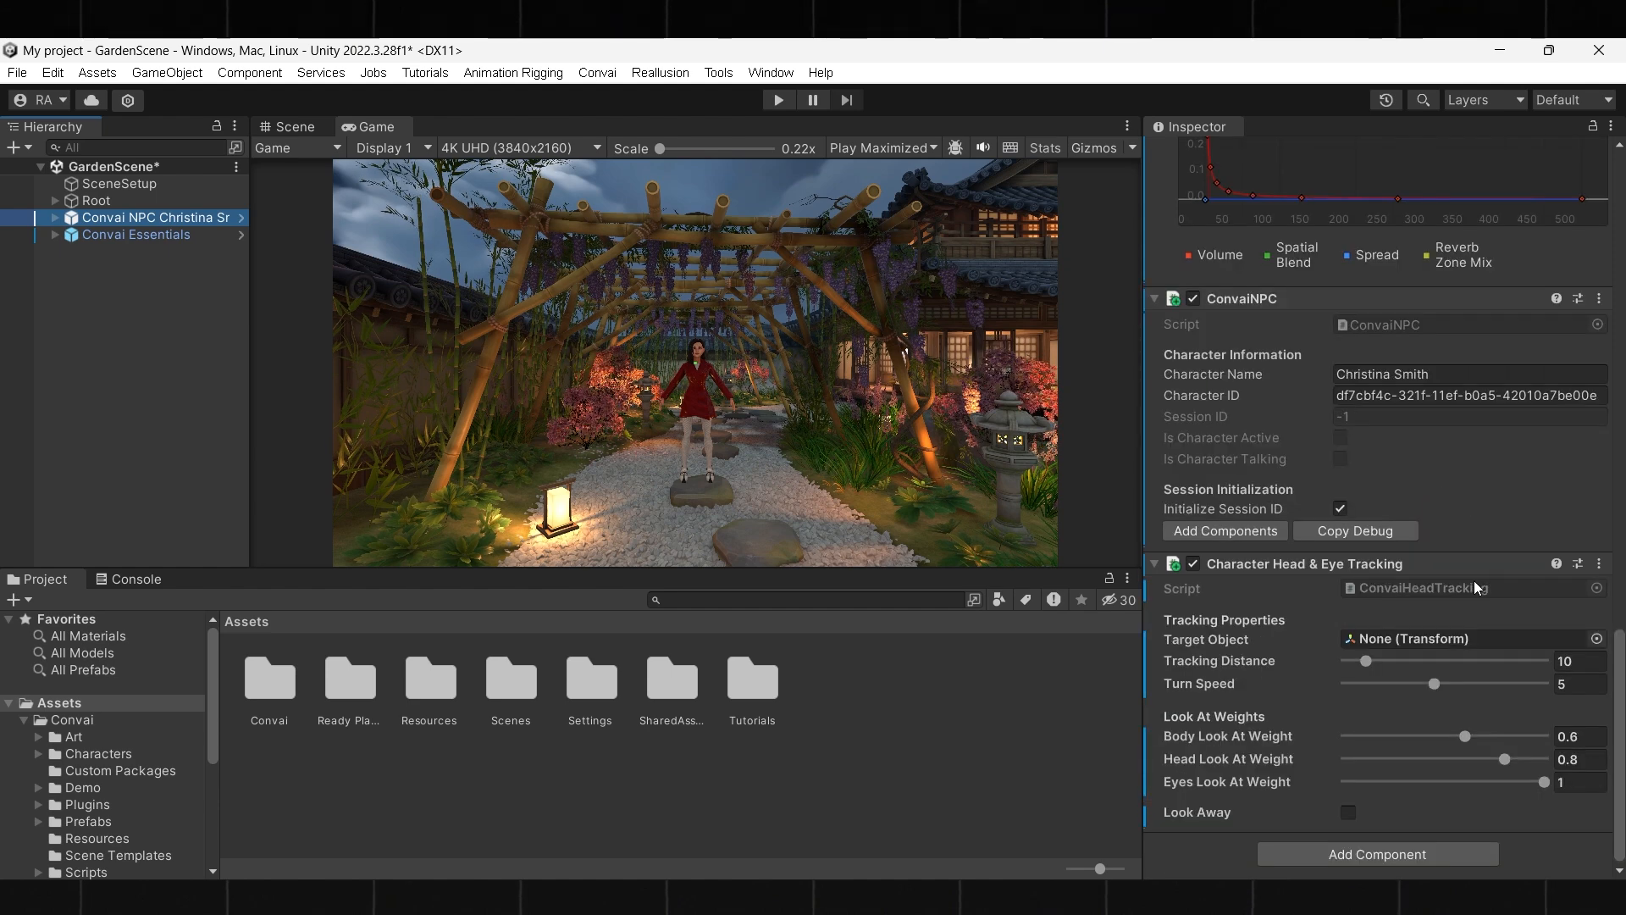
left_click(1224, 531)
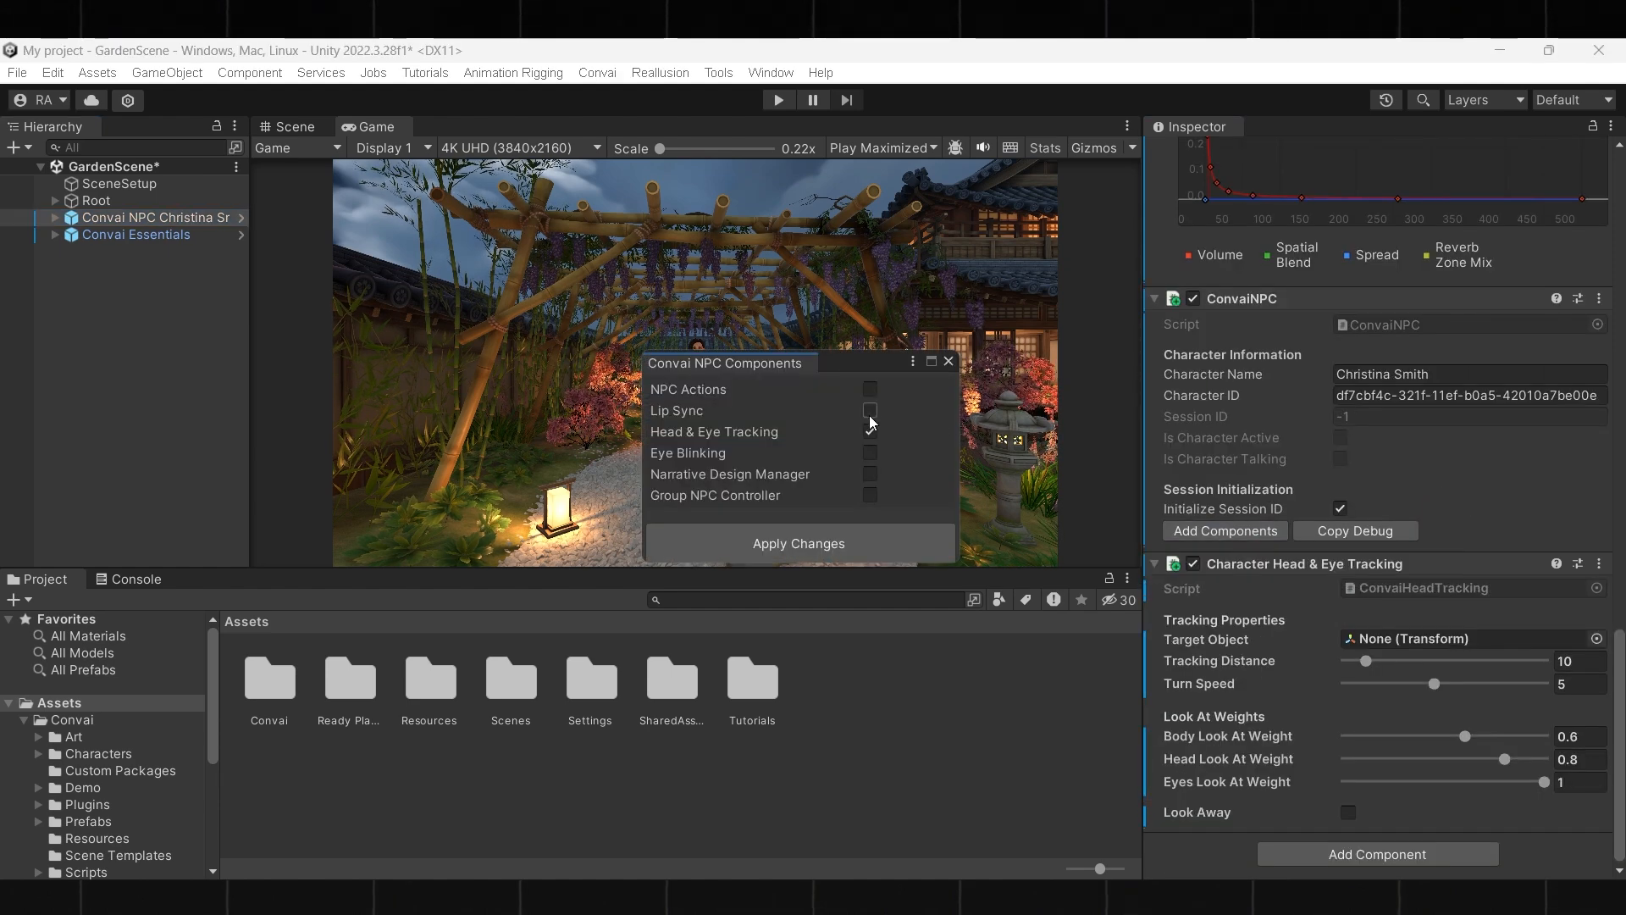
left_click(869, 410)
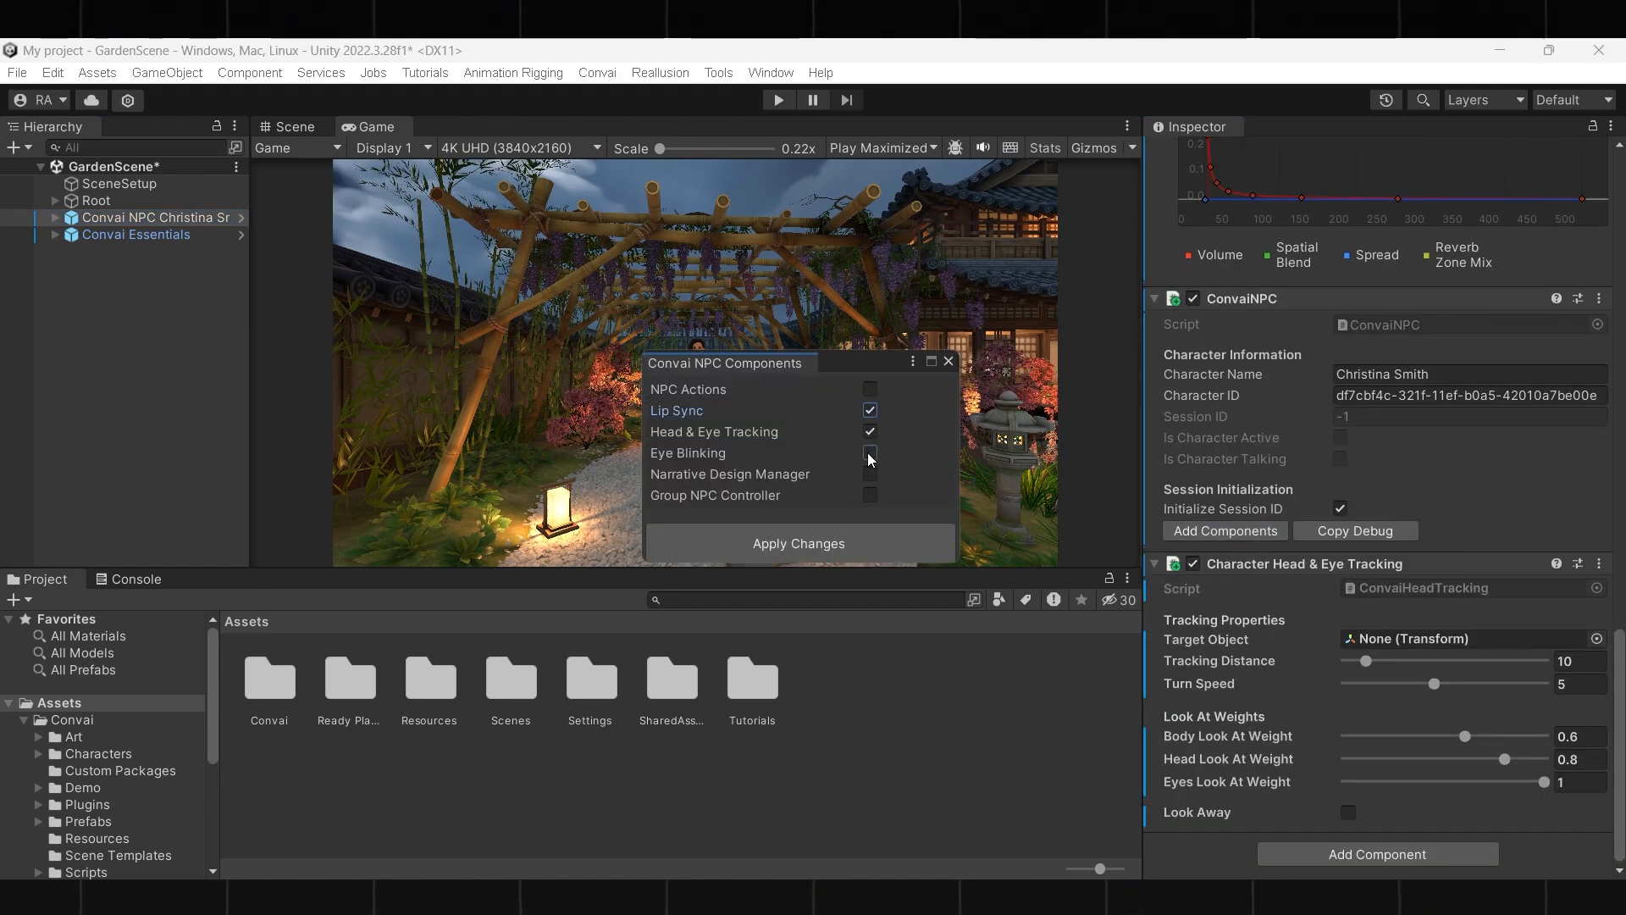
left_click(869, 452)
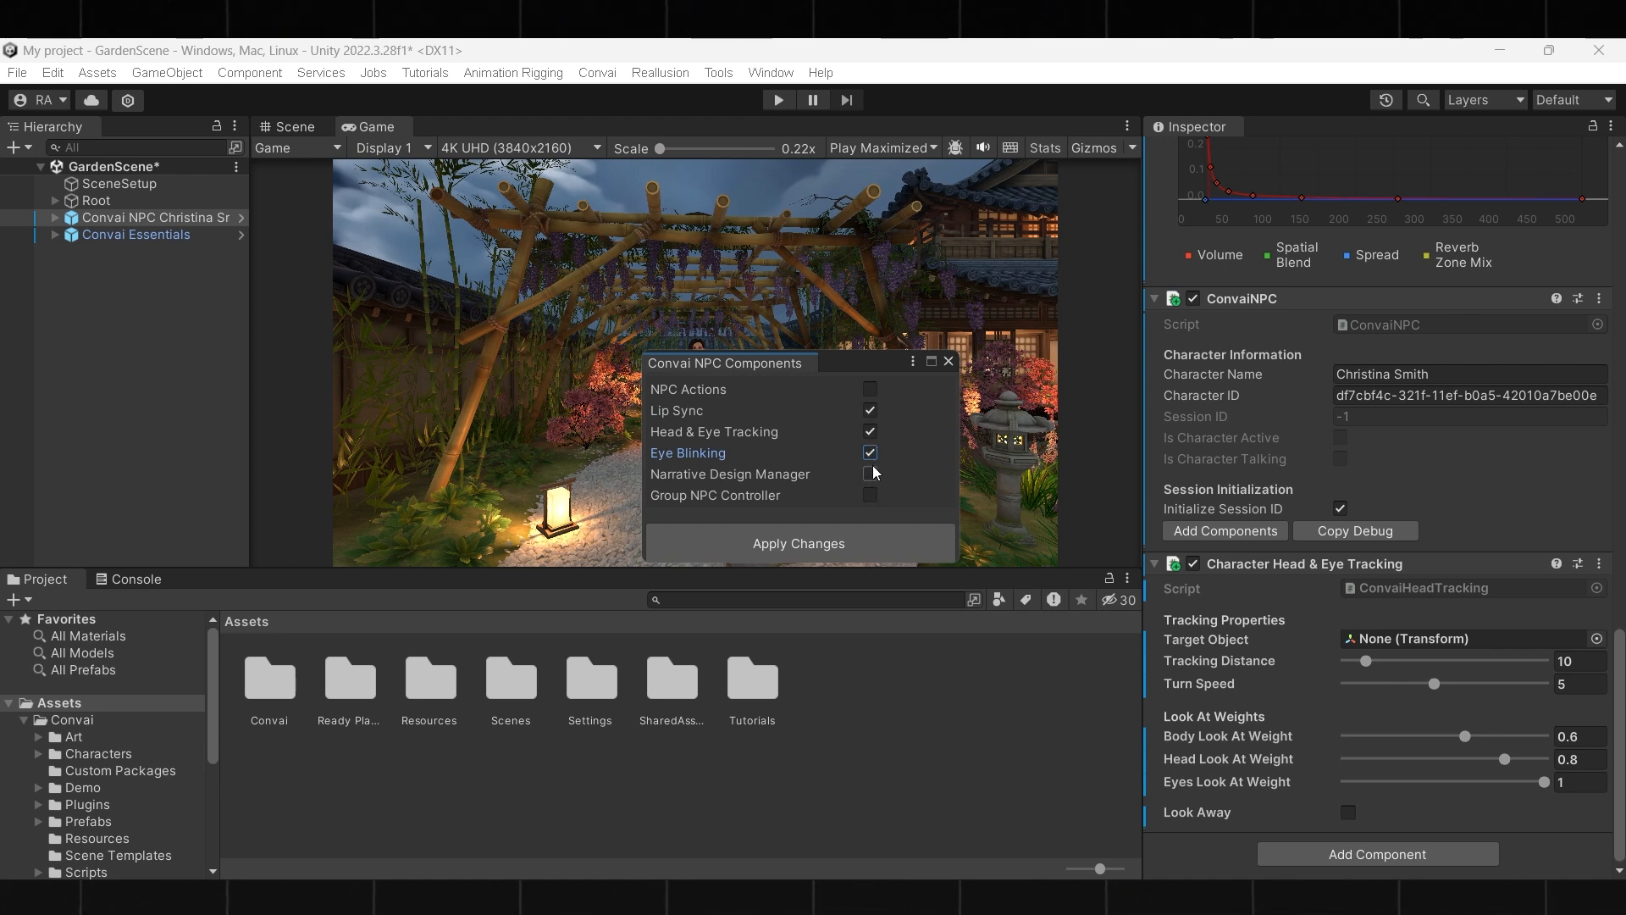
left_click(798, 542)
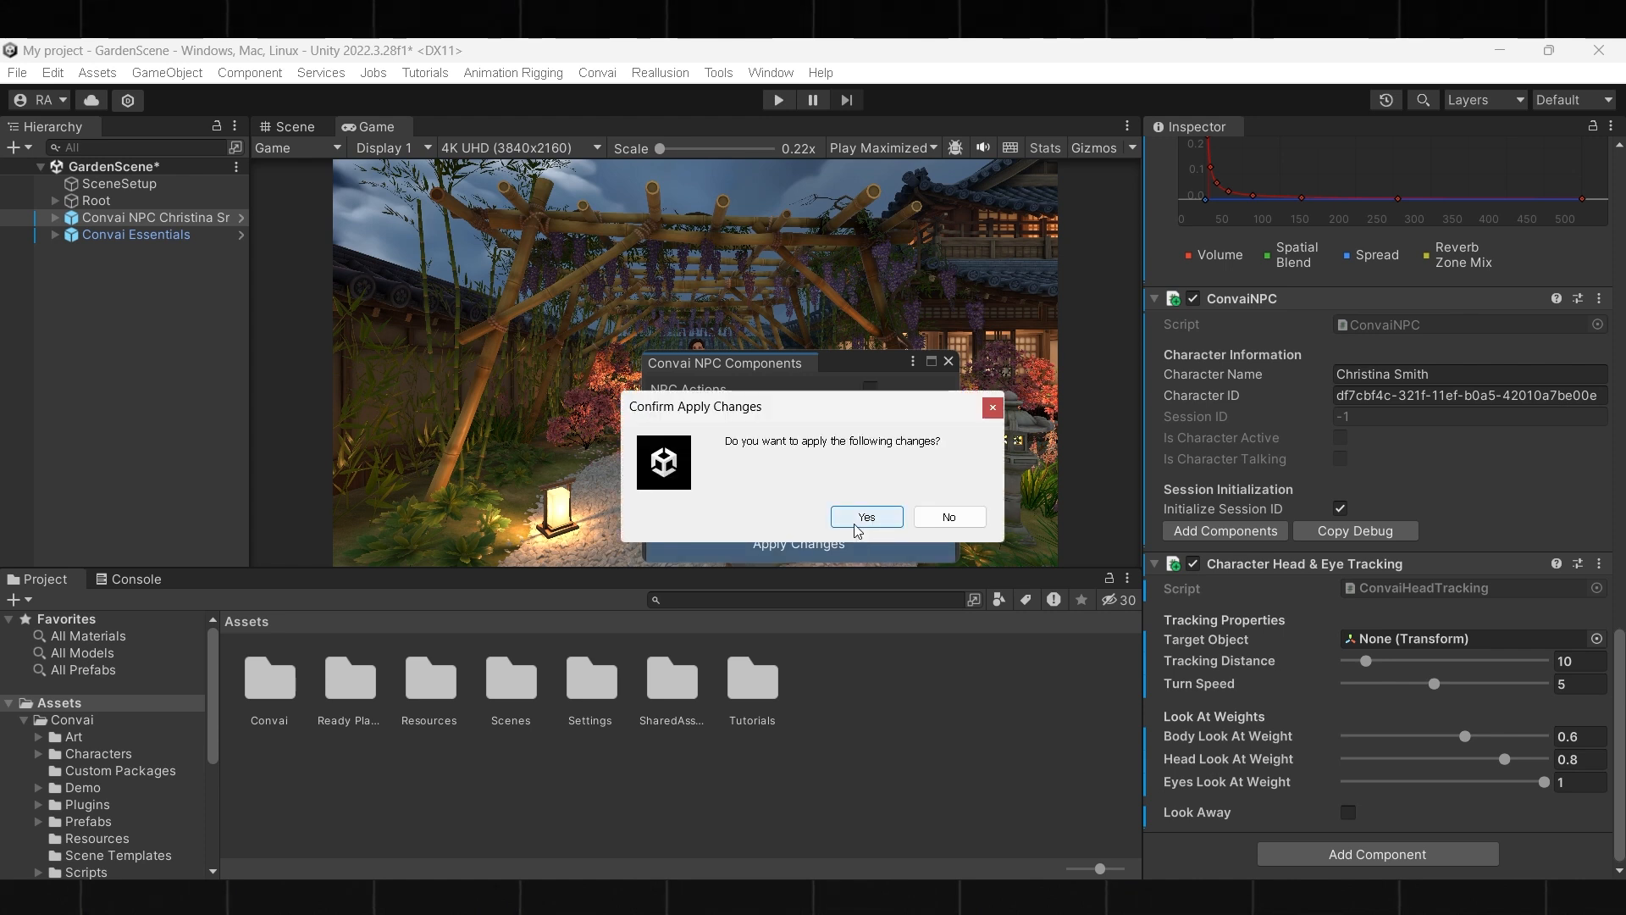
left_click(866, 517)
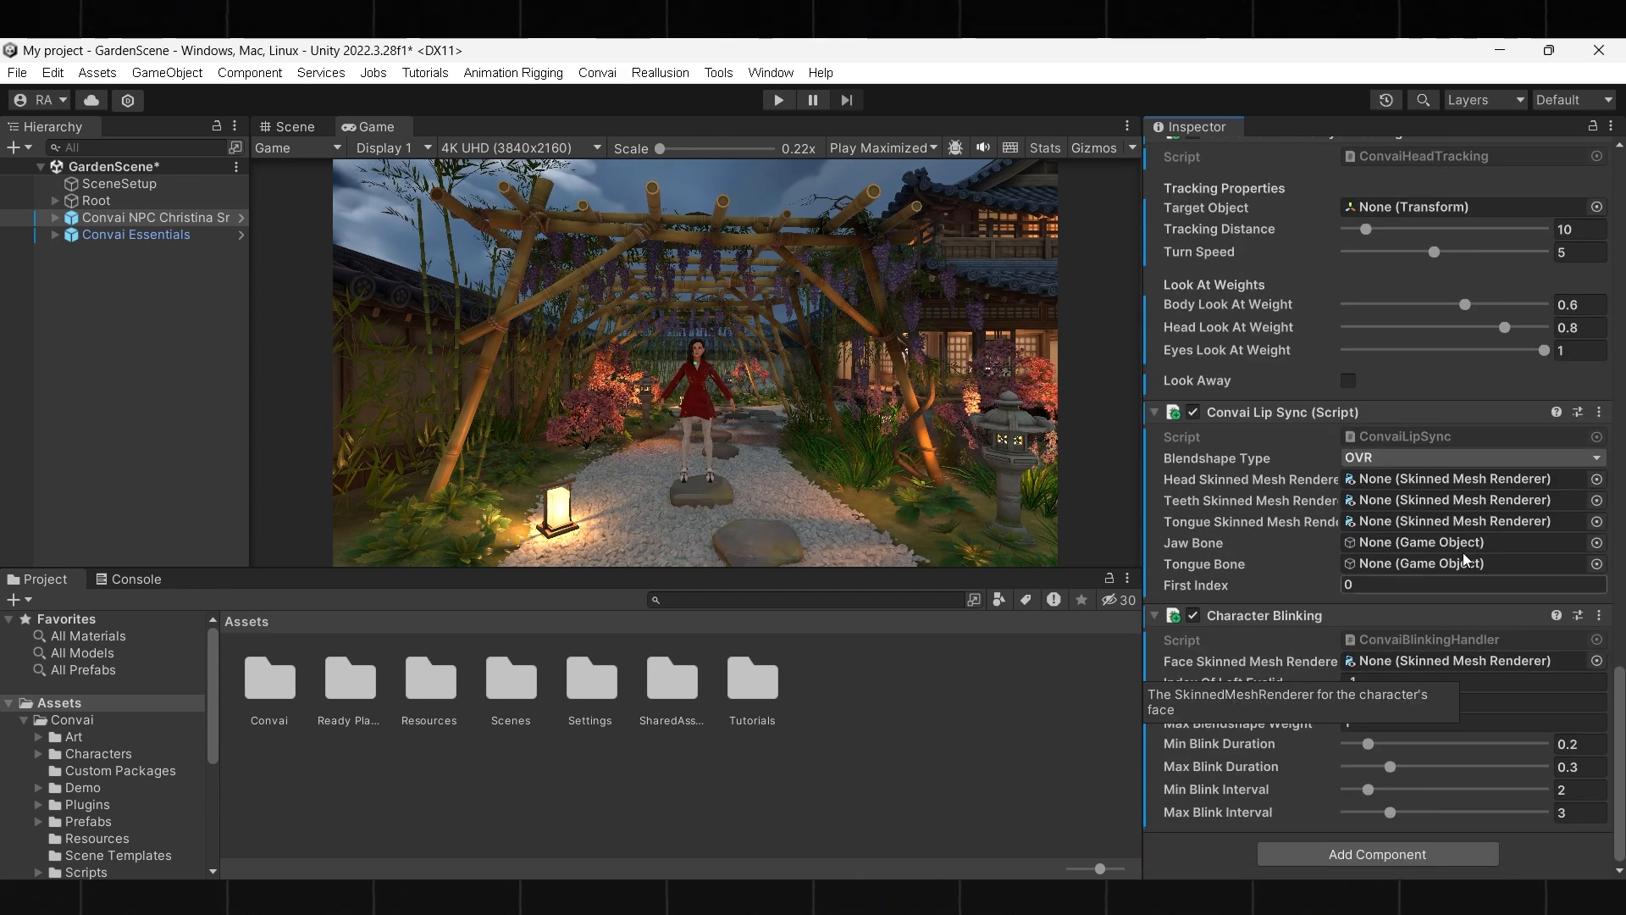
left_click(1470, 457)
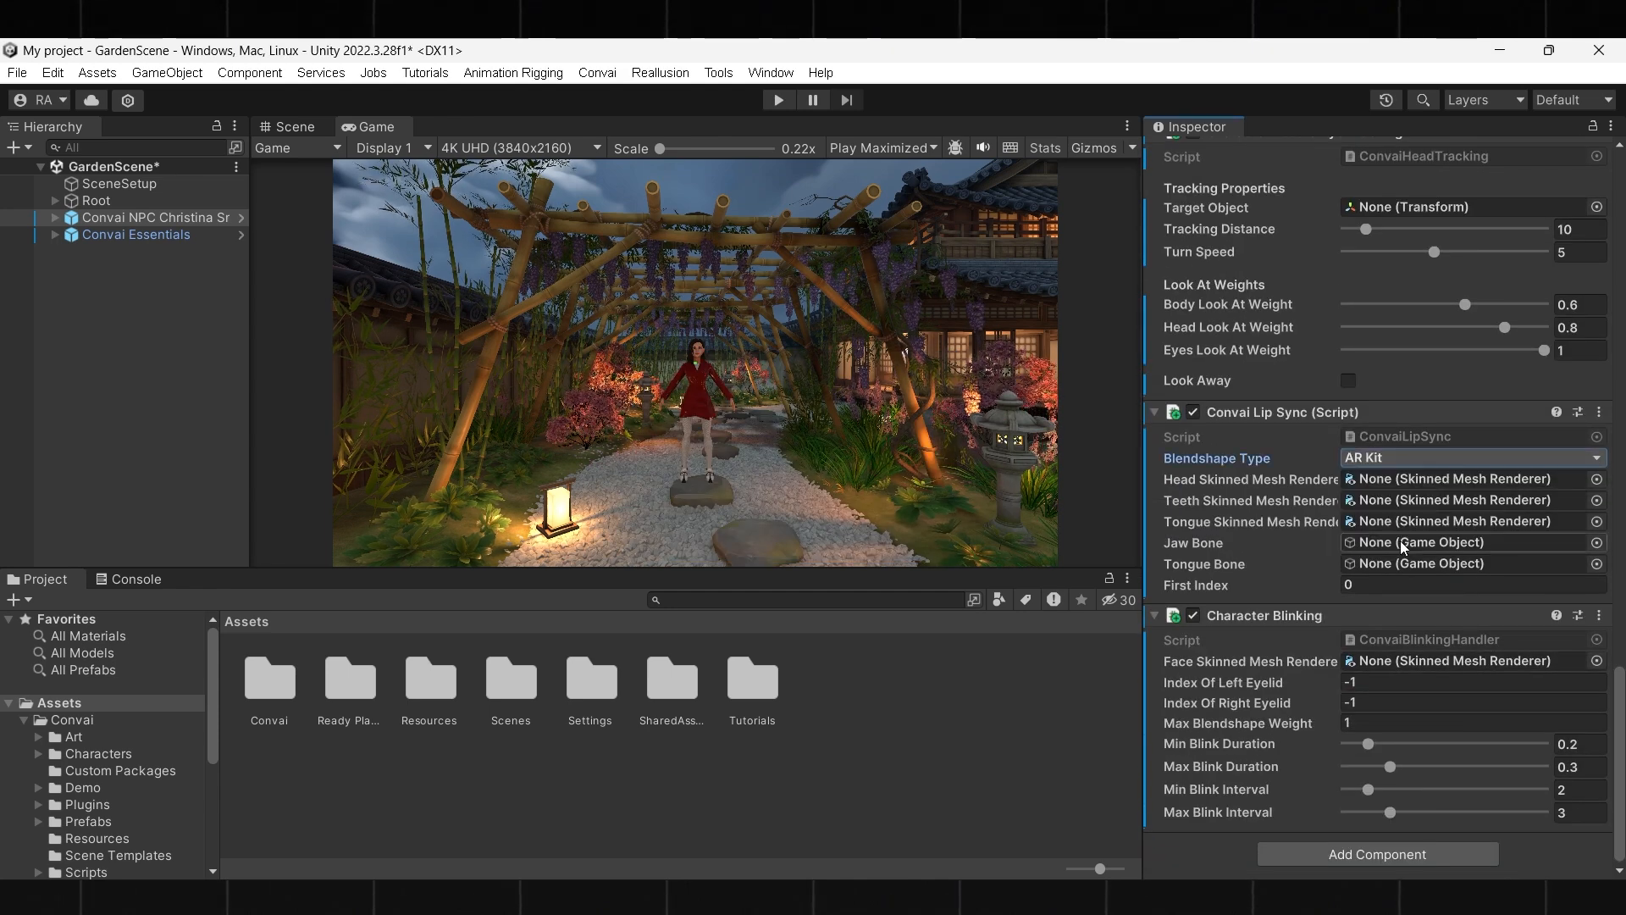
left_click(777, 100)
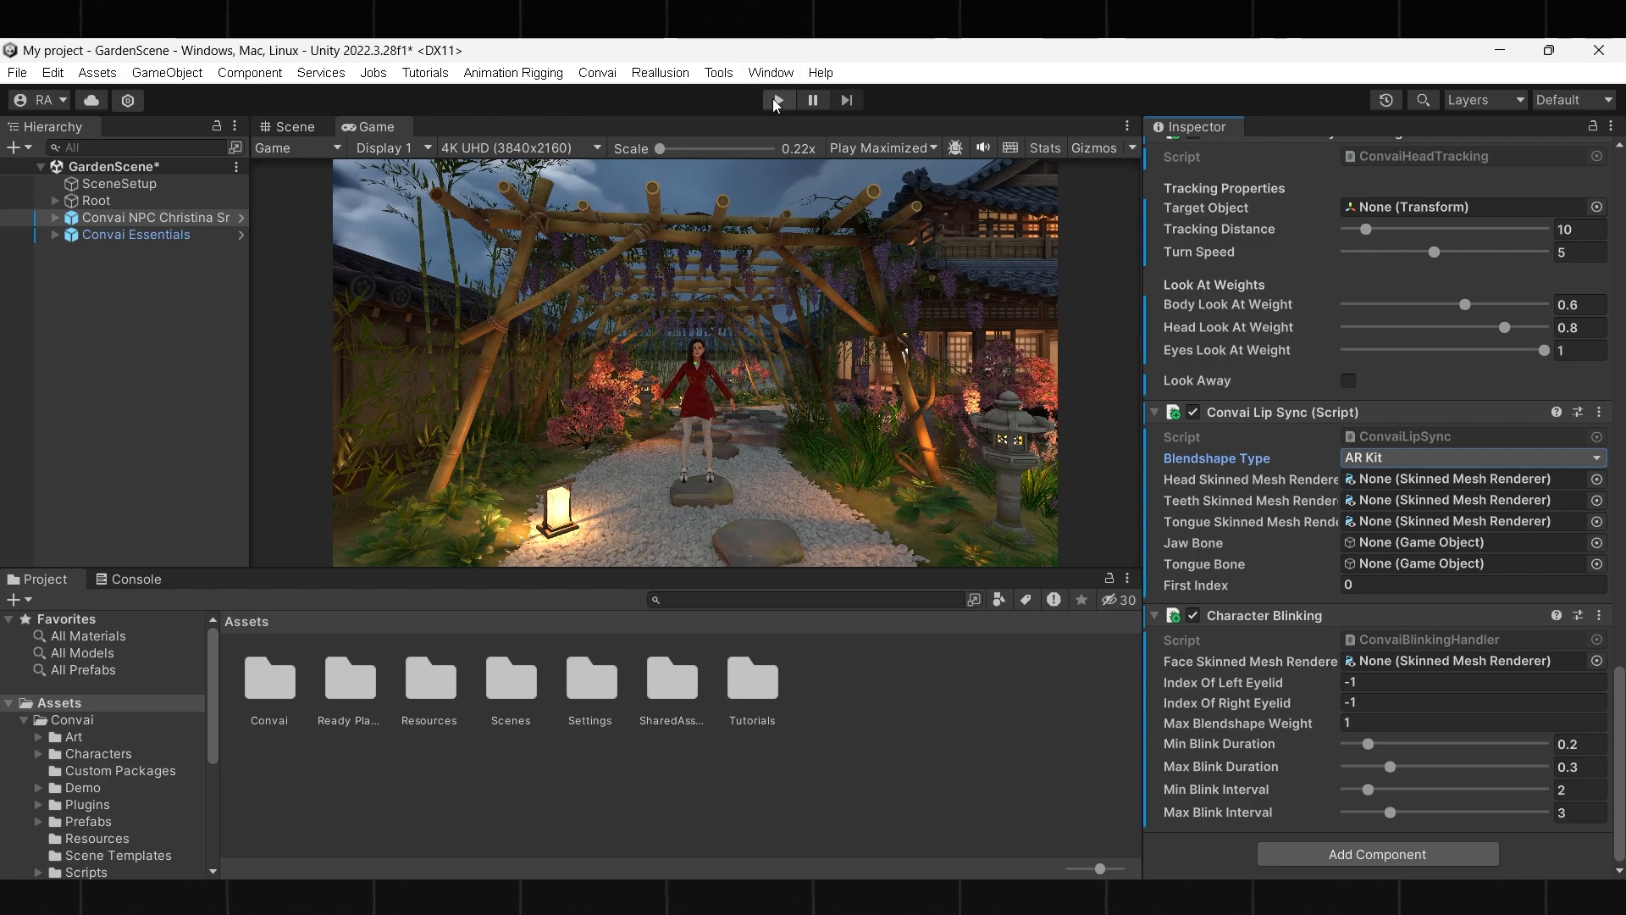
Enter Play mode to test the NPC in the garden scene
left_click(776, 100)
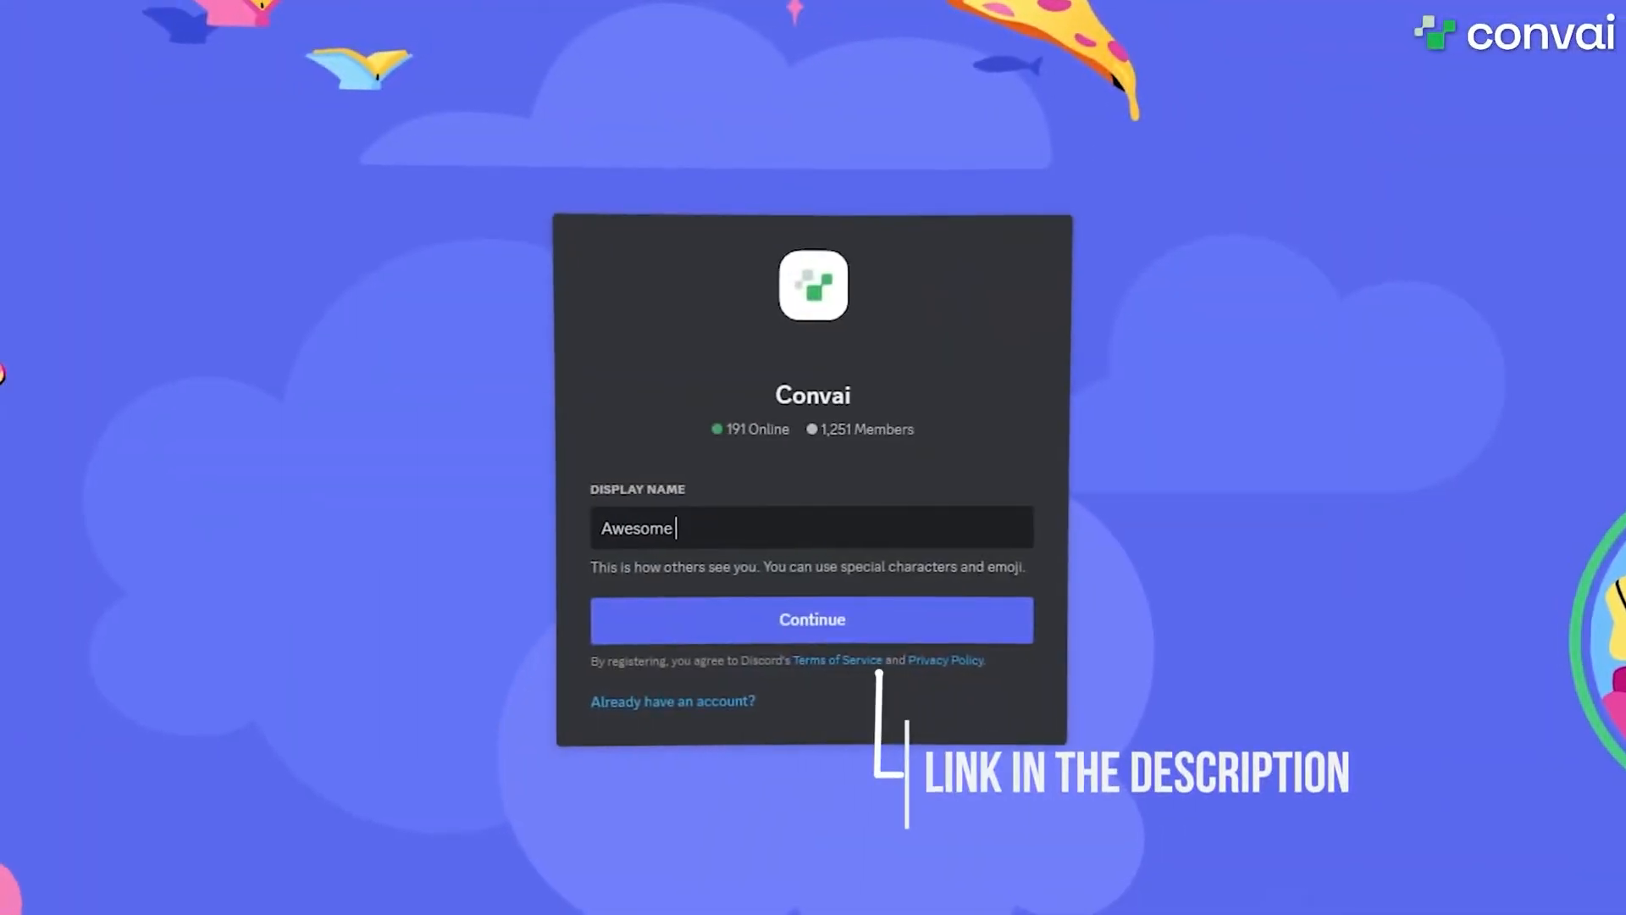
Extend the Discord display name to 'Awesome Convai User'
type("Convai User")
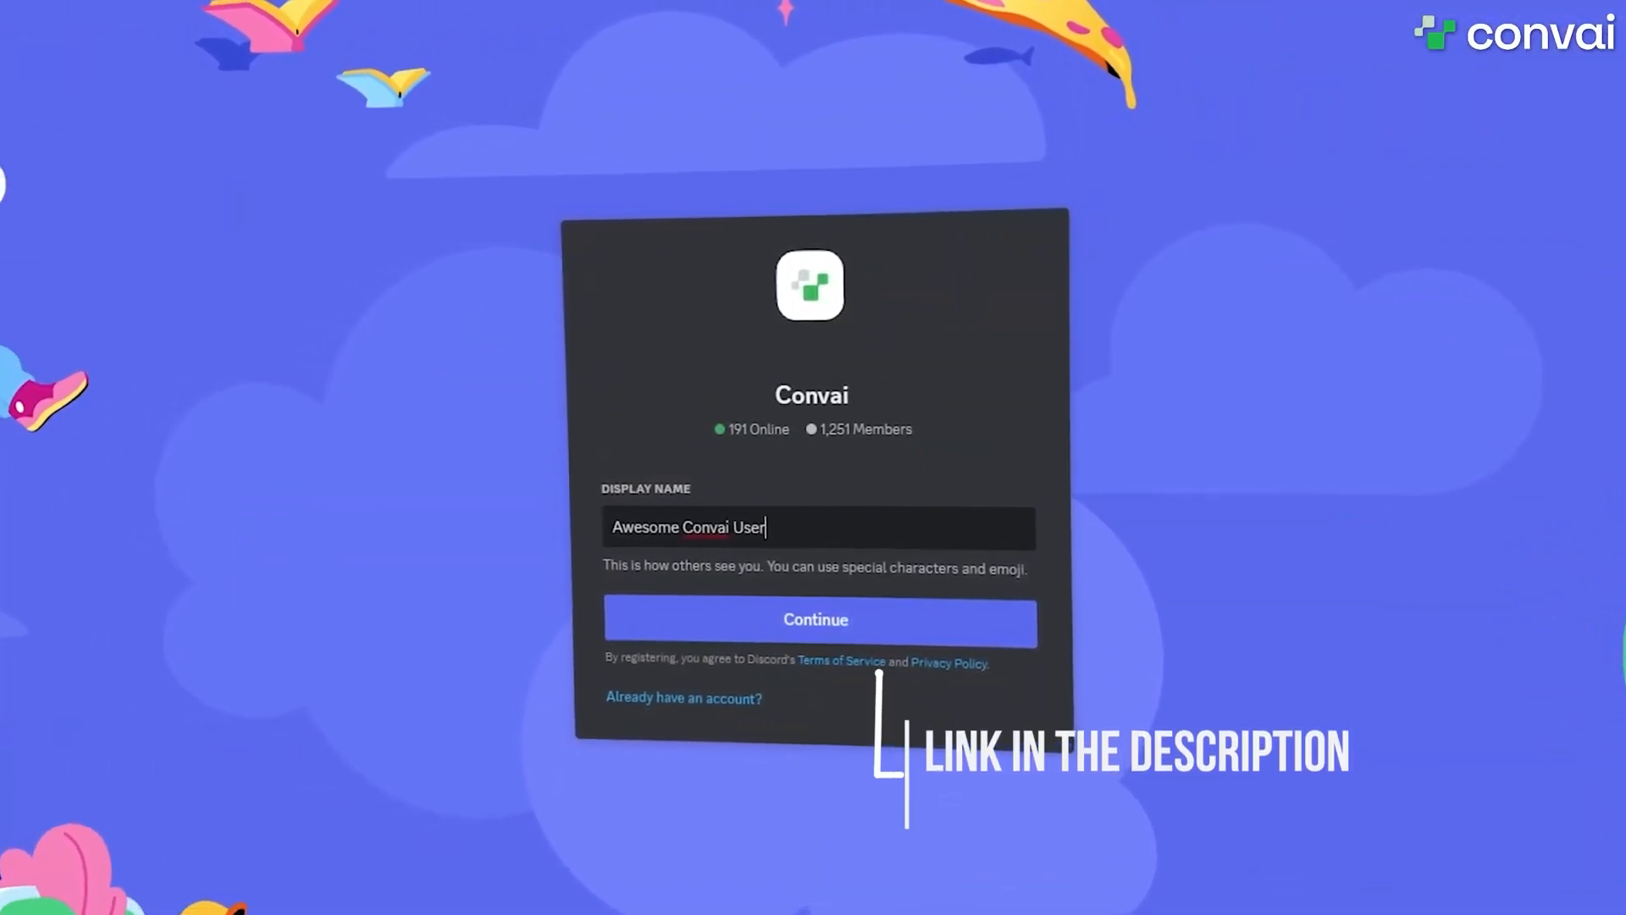